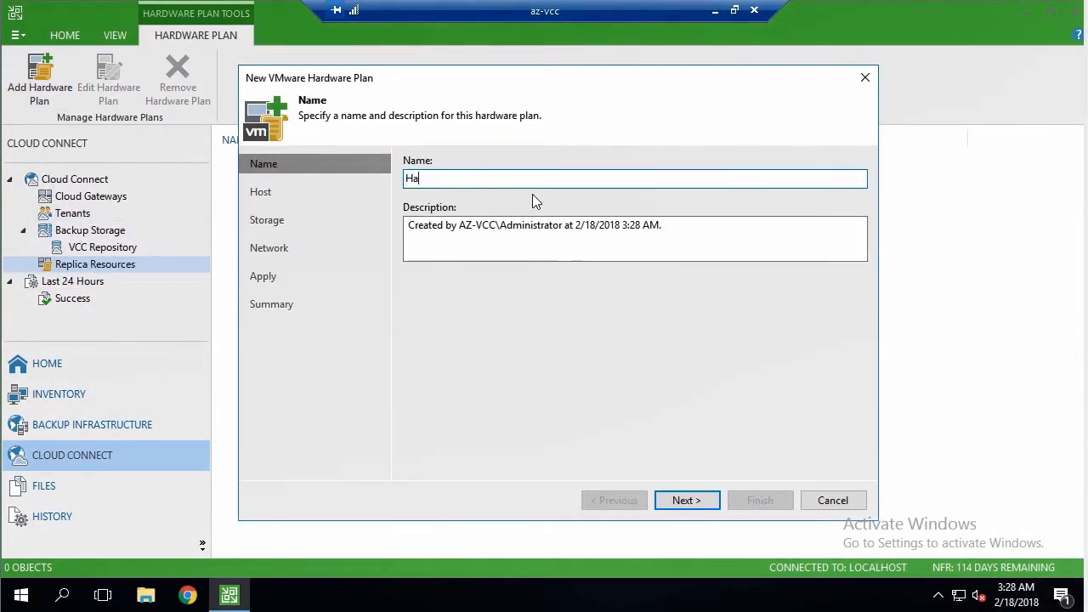
Assign host tpm03-141.aperturelabs.biz to the plan with 10 GHz CPU and 20 GB memory.
left_click(686, 500)
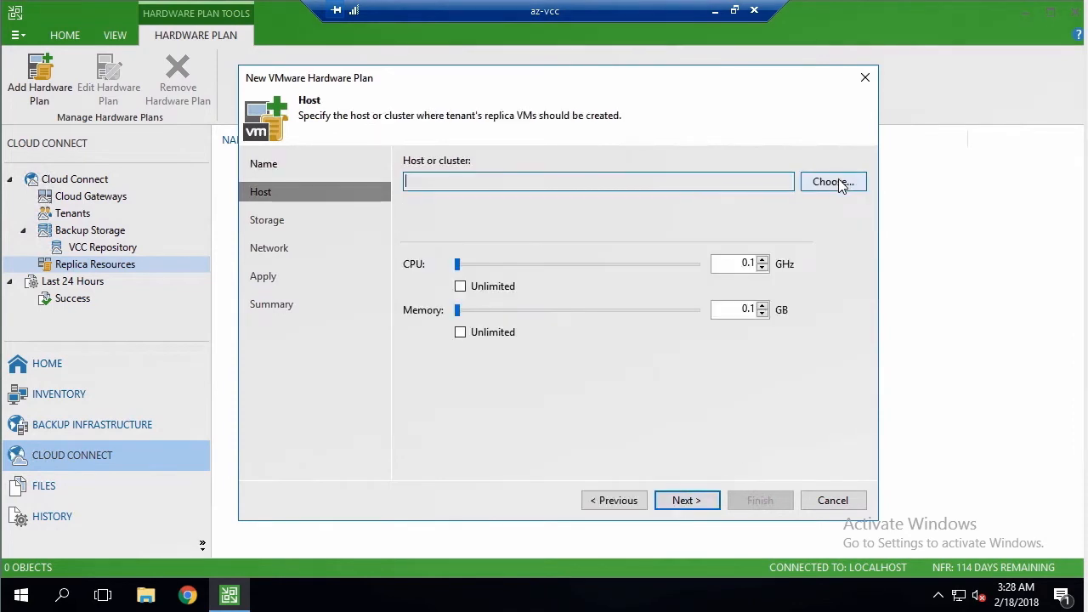
left_click(831, 181)
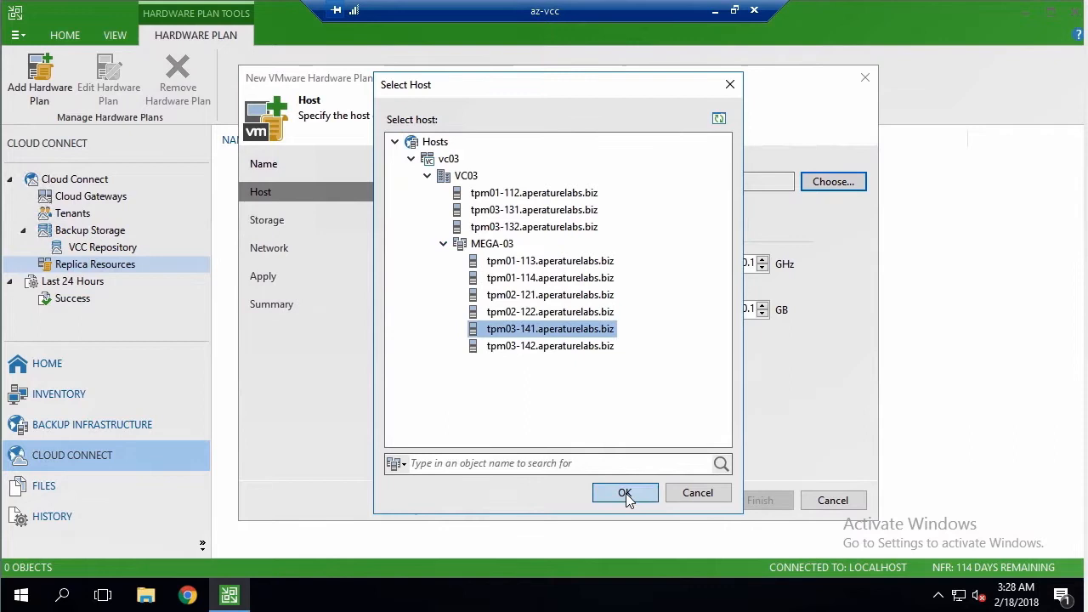
left_click(625, 493)
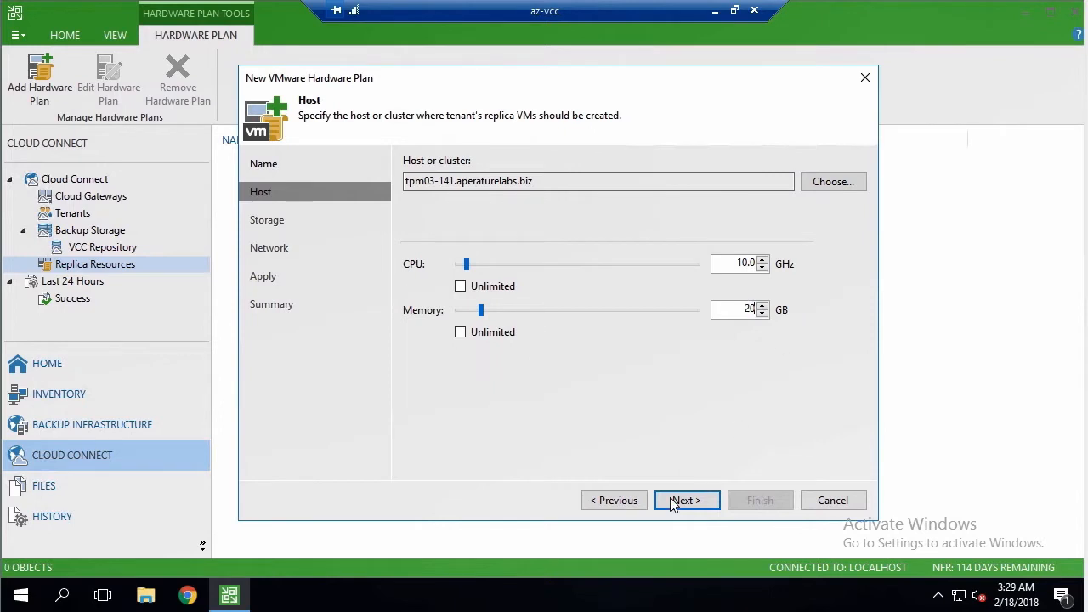
Add 'Storage for ABC' on datastore SolidFire_SWING001 with a 100 GB quota.
left_click(685, 499)
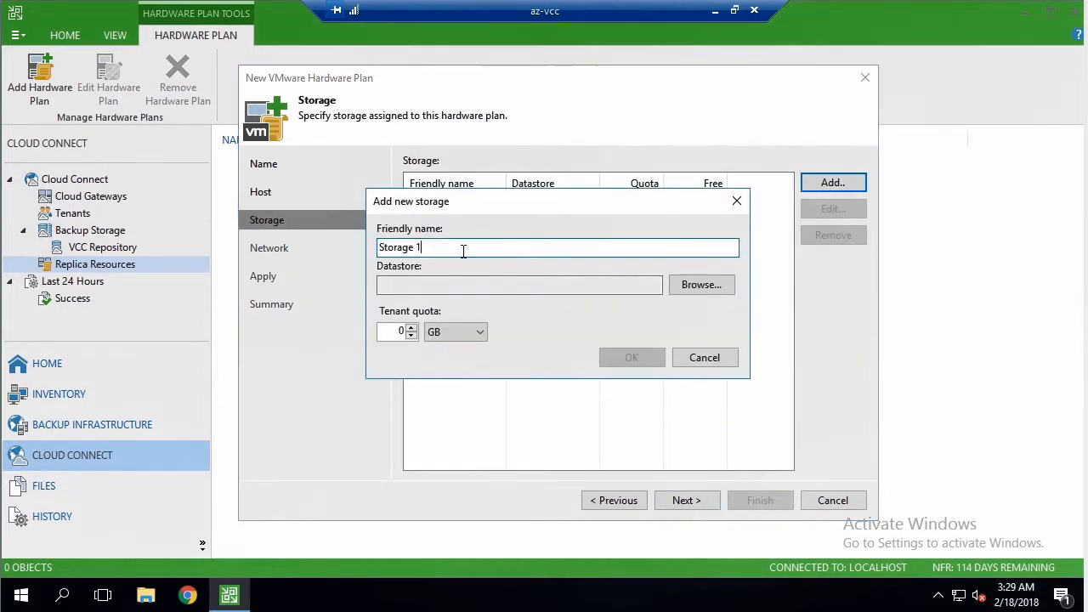
type("Storage for ABC")
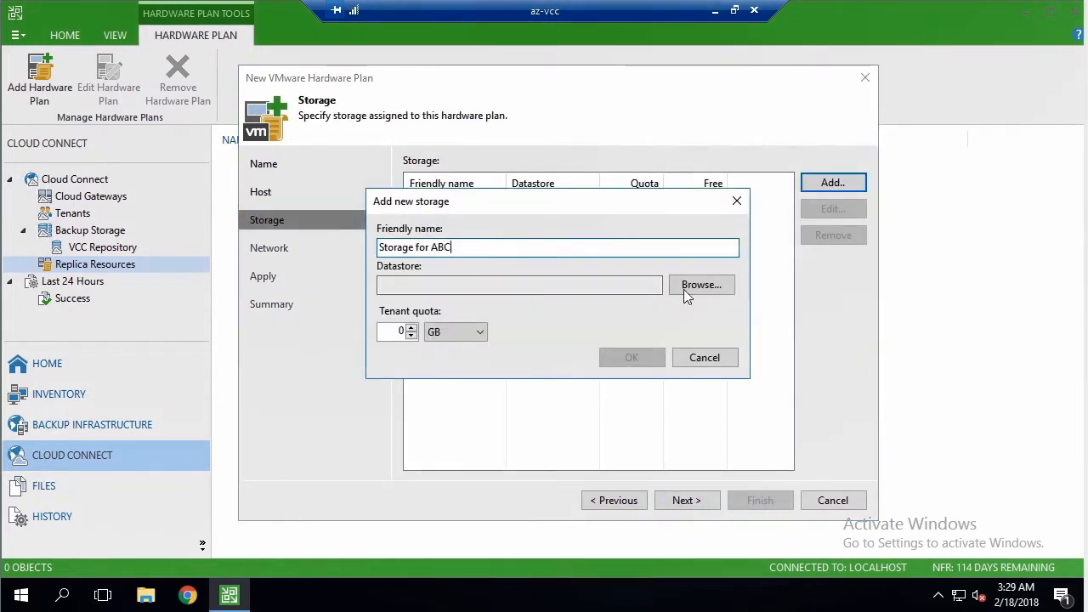
left_click(700, 283)
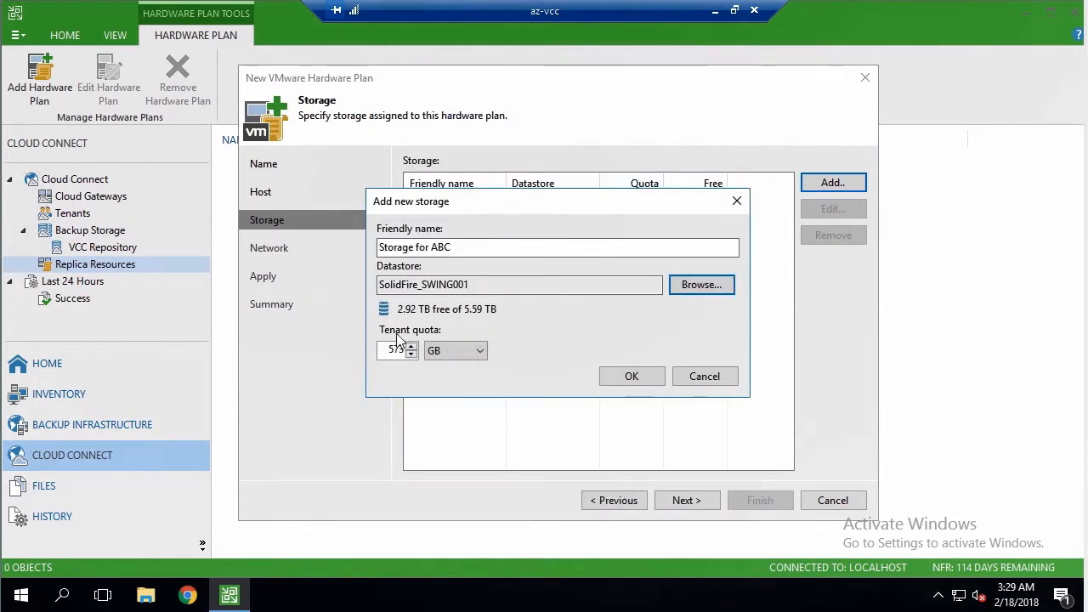
type("100")
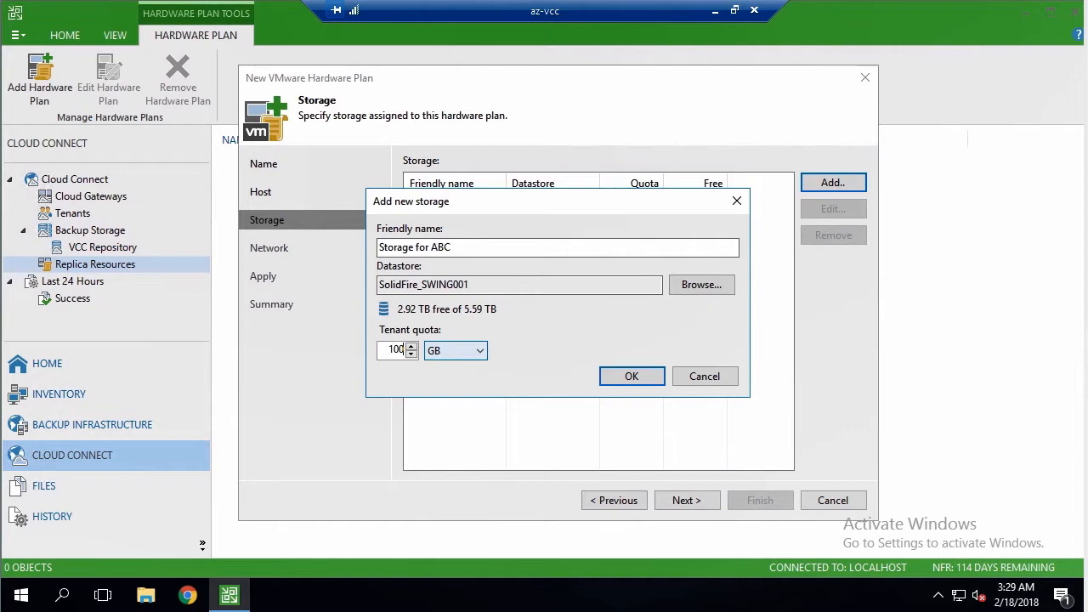
left_click(631, 375)
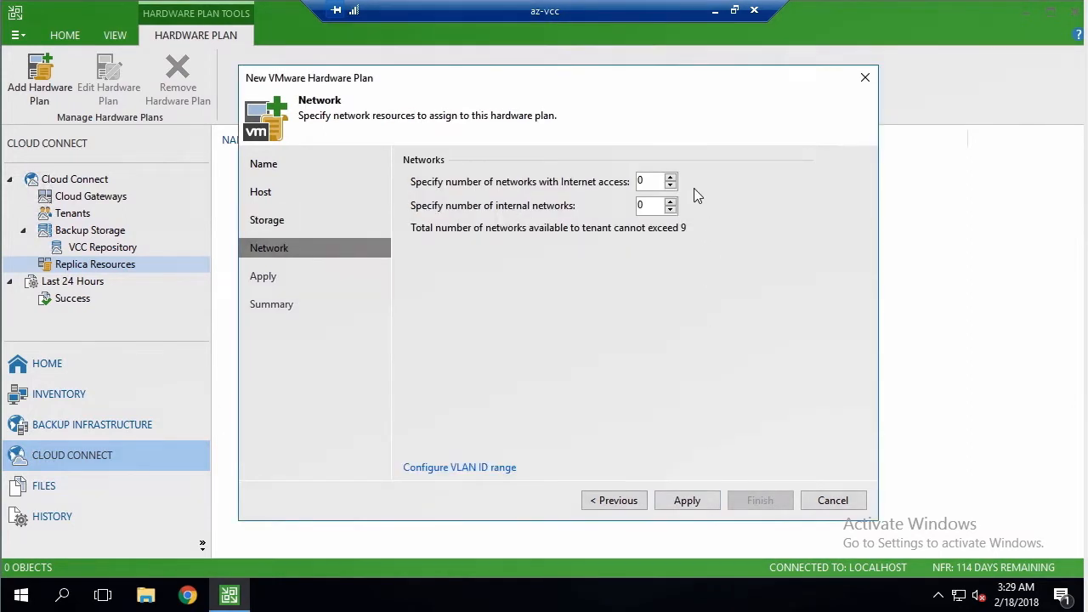
Allow one network with Internet access and create the 'Hardware for ABC' plan.
left_click(669, 177)
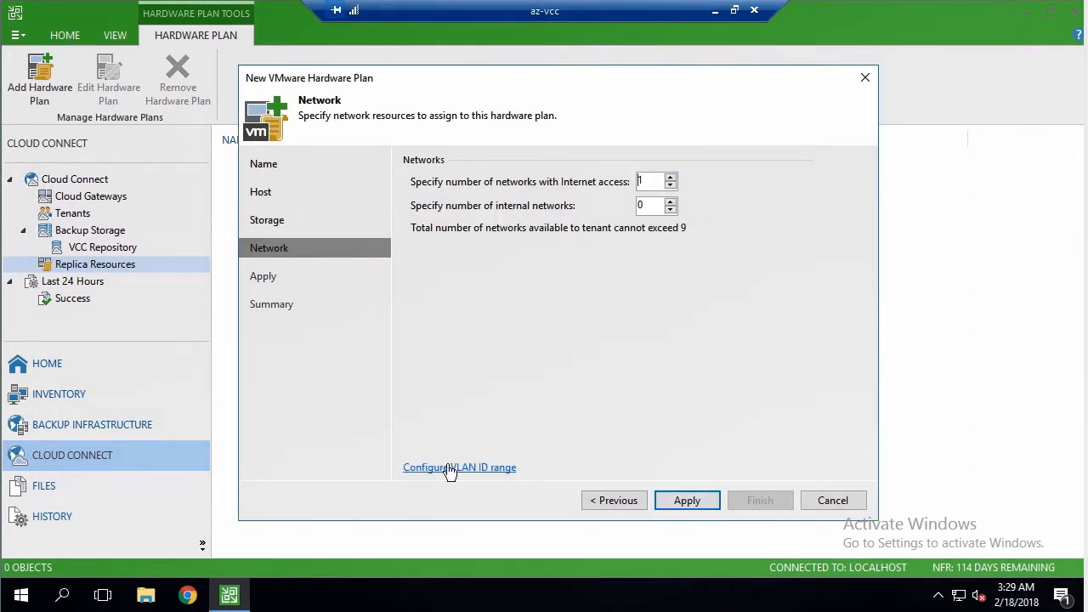
mouse_move(722, 472)
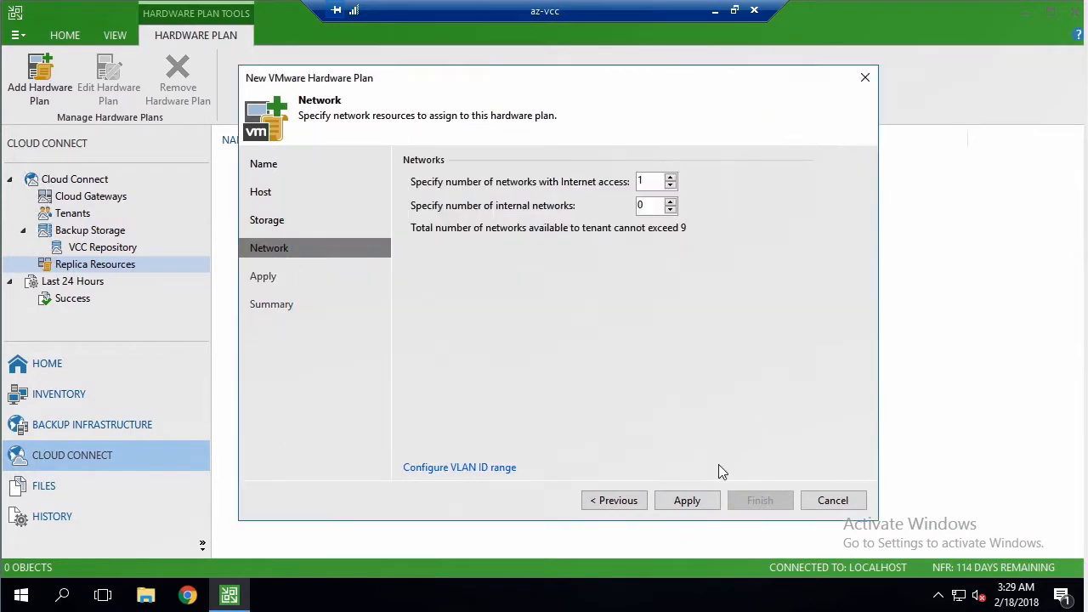
left_click(687, 499)
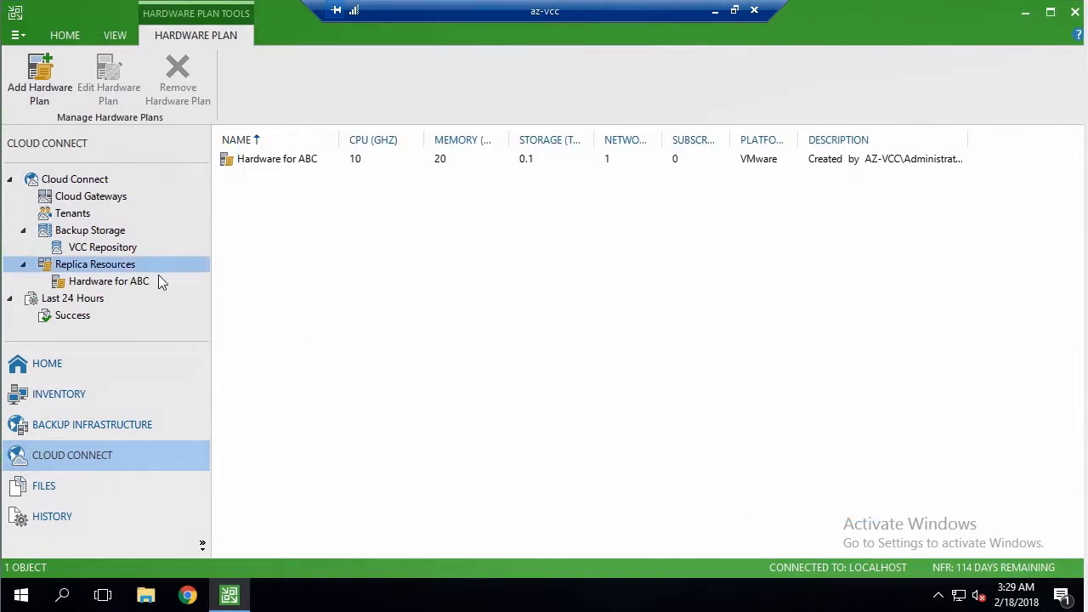
Edit ABC Tenant from the Tenants list and advance to its VCC Repository backup resources.
left_click(72, 213)
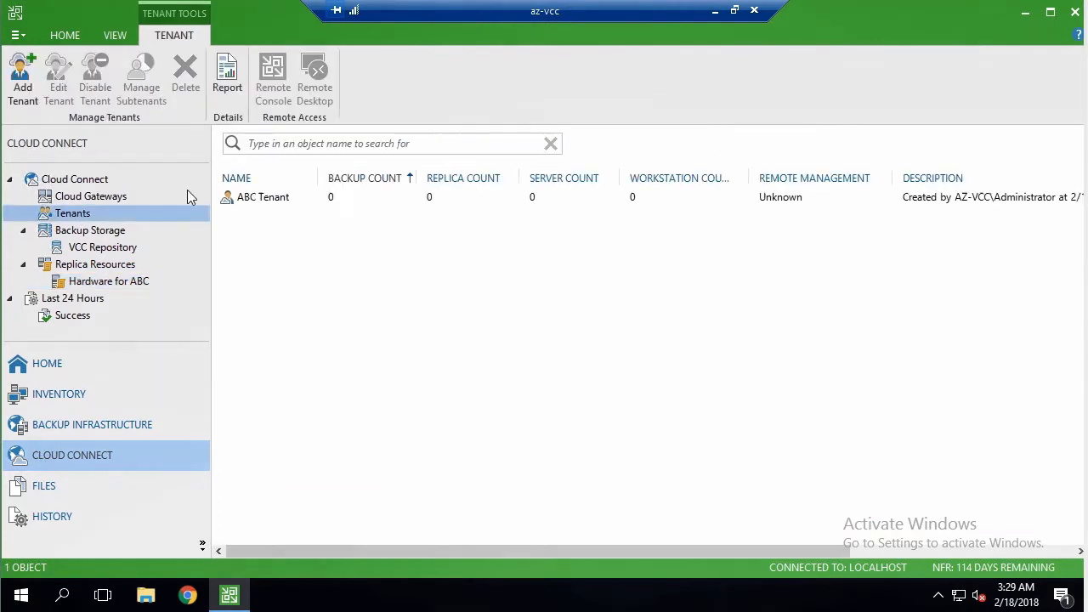
left_click(264, 196)
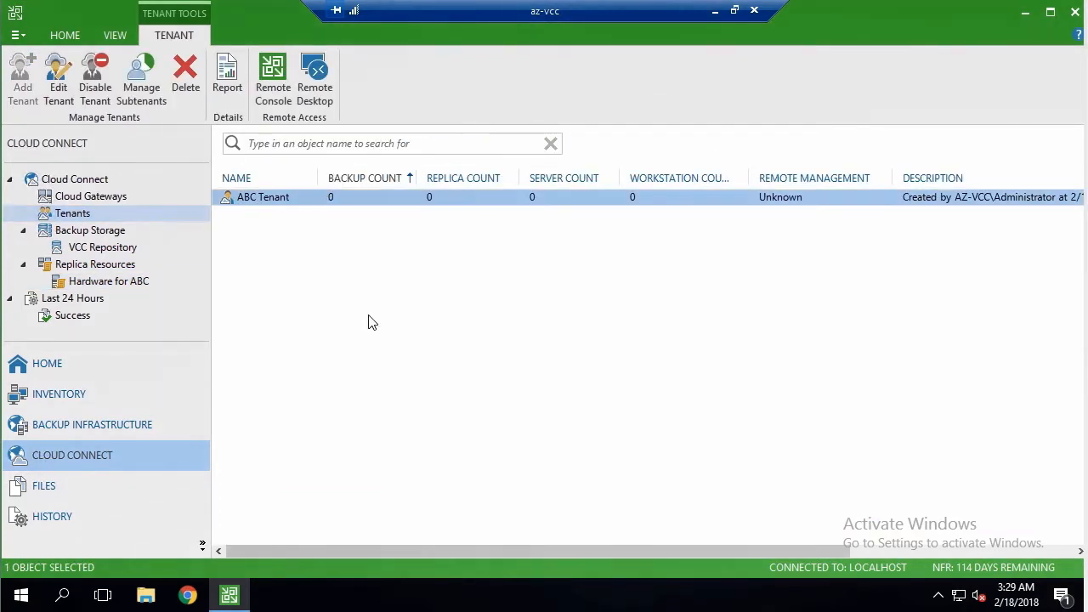
left_click(57, 76)
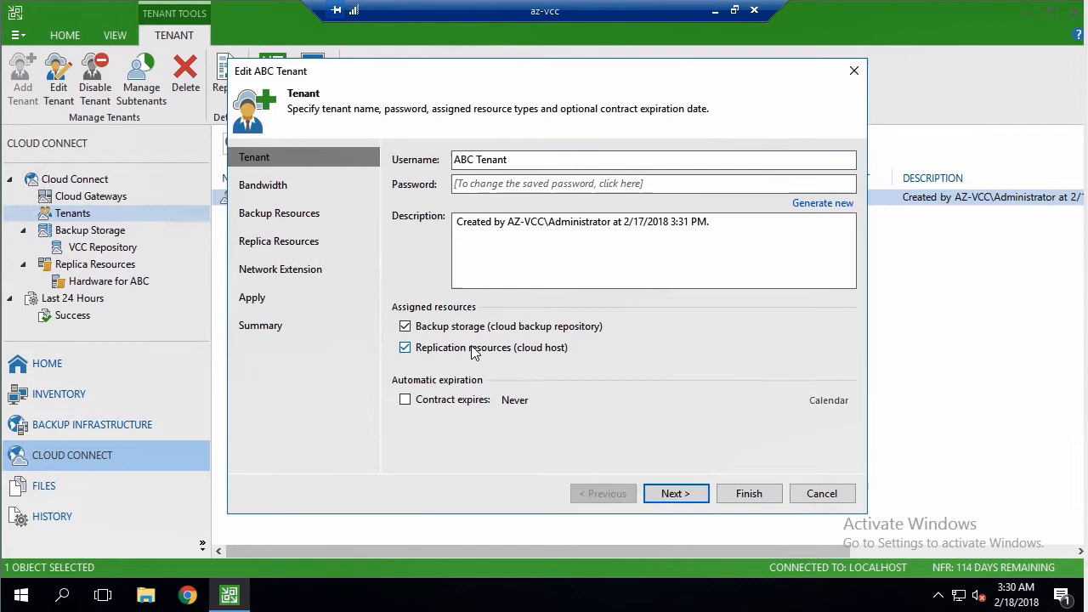
left_click(676, 493)
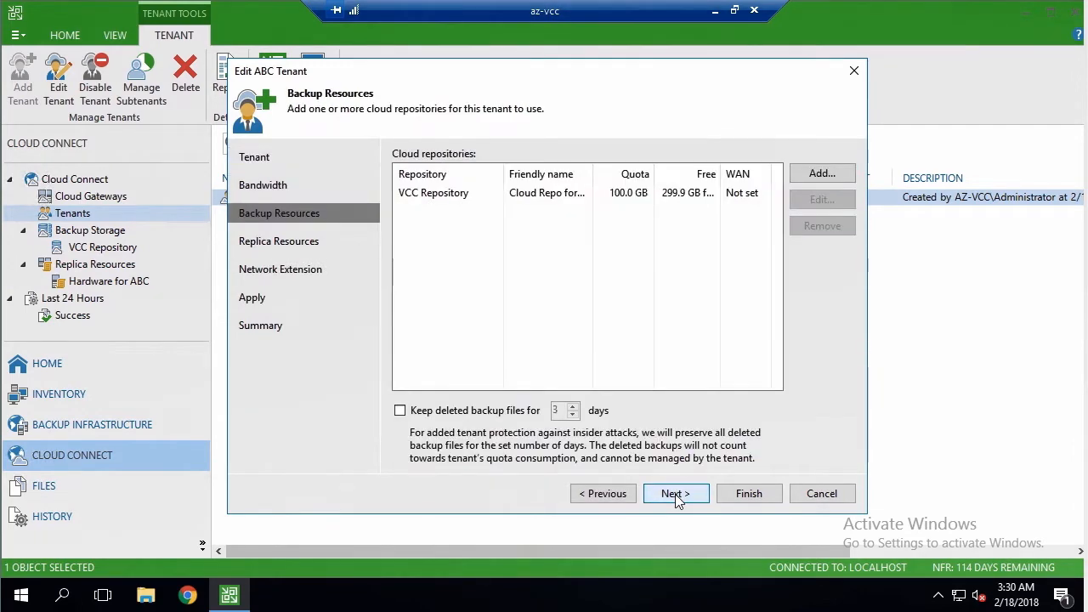
Subscribe ABC Tenant to Hardware for ABC, then view Replicas on the tenant console.
left_click(676, 493)
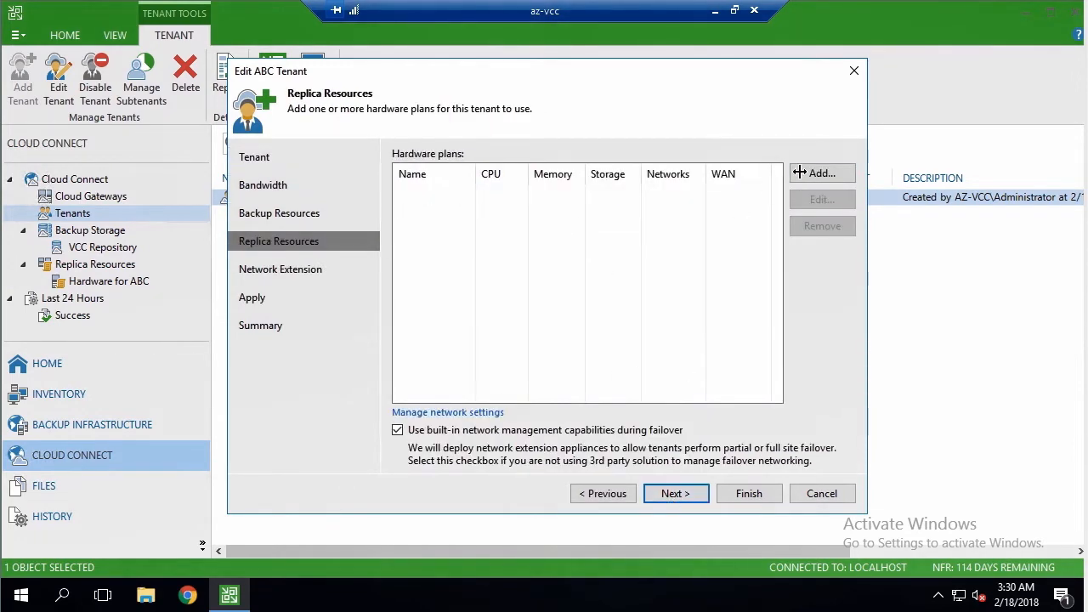
left_click(821, 173)
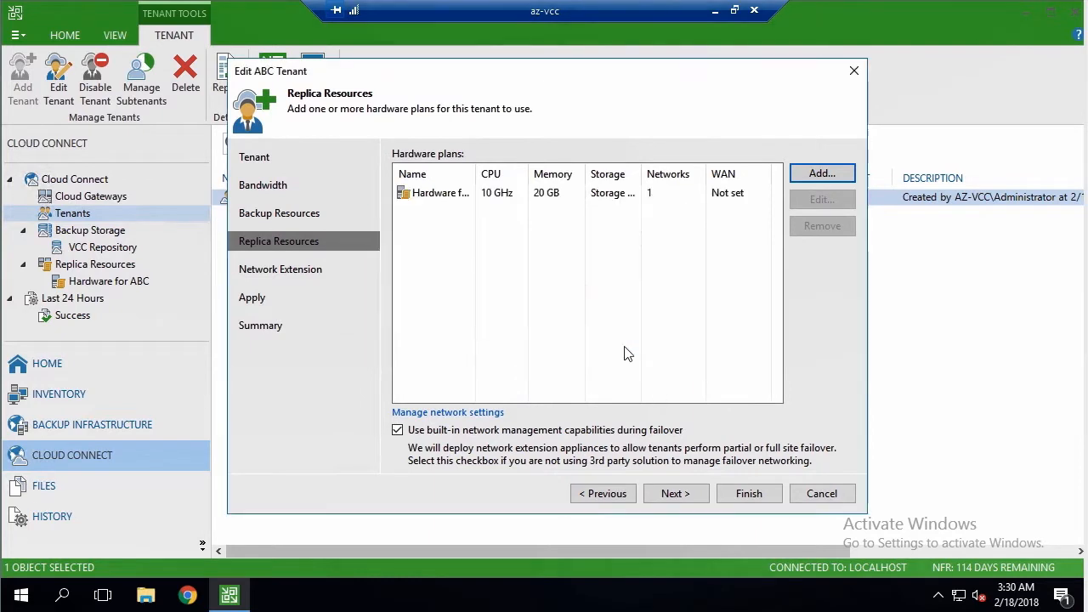
left_click(675, 492)
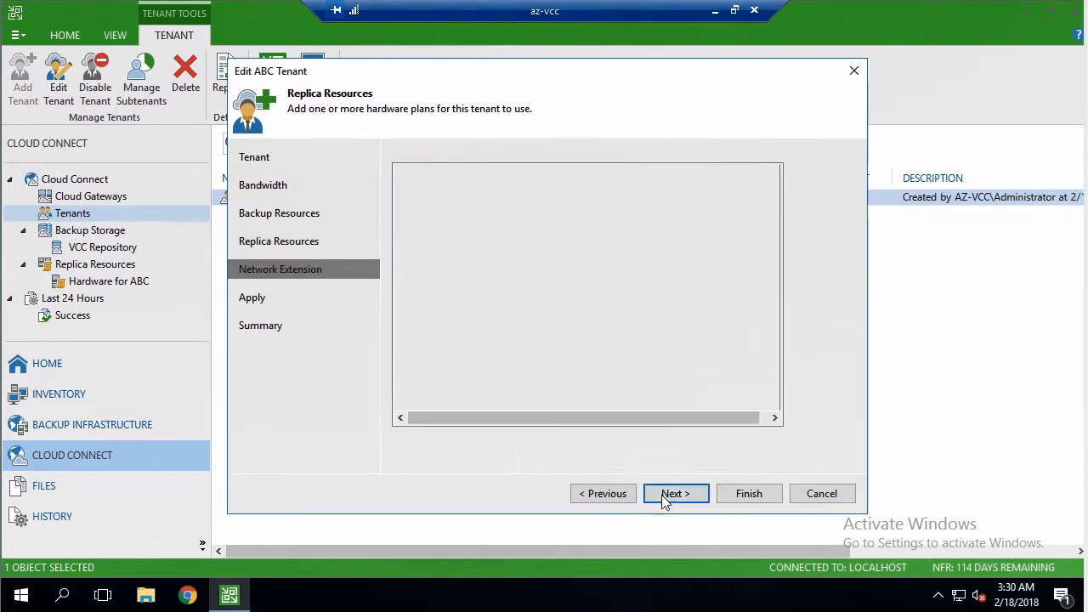
left_click(675, 493)
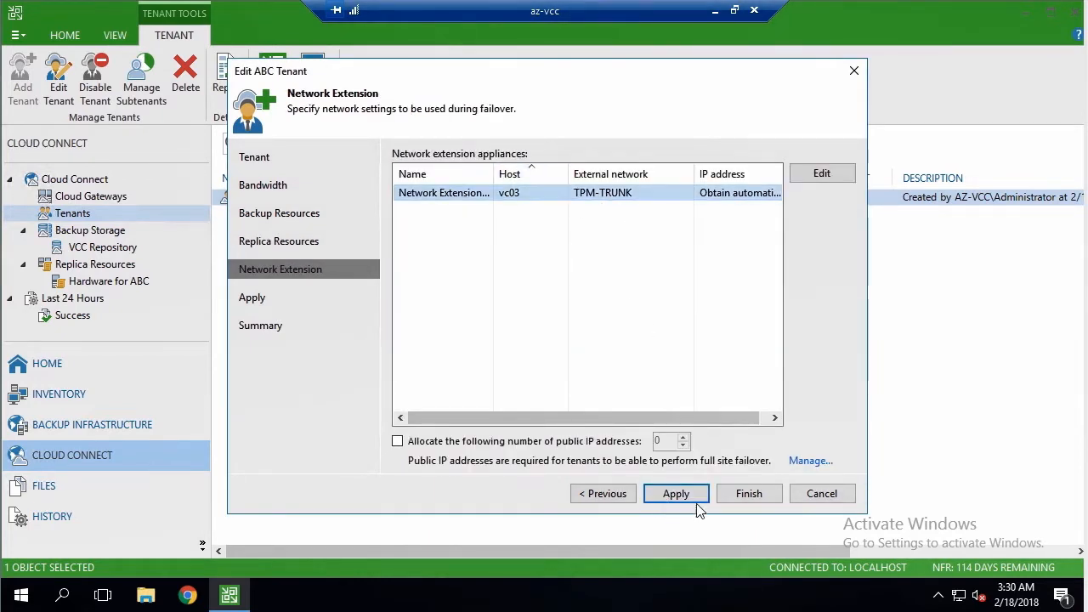
left_click(675, 493)
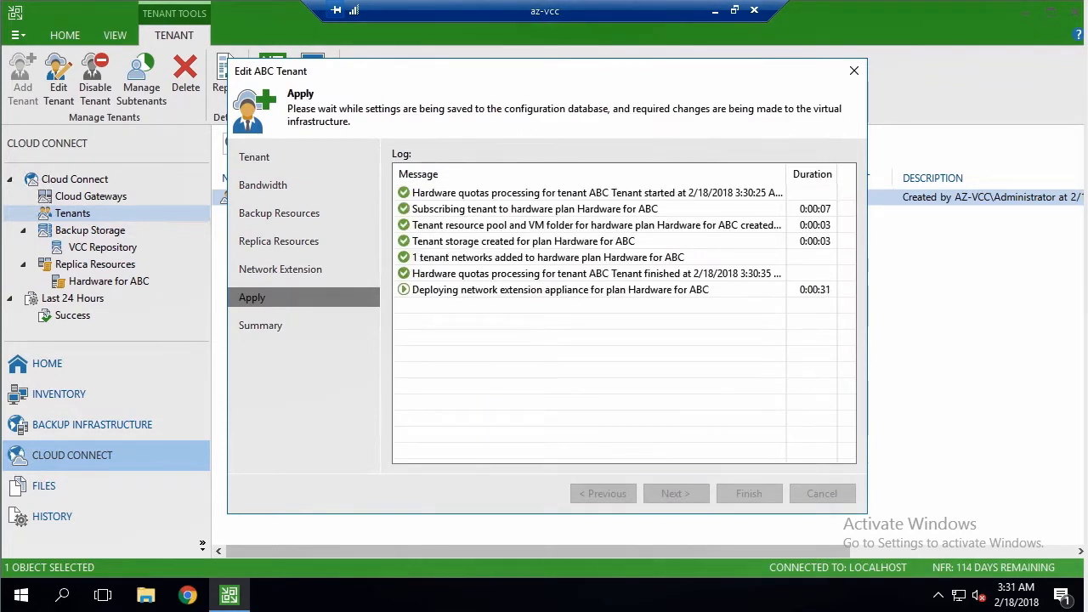
left_click(748, 493)
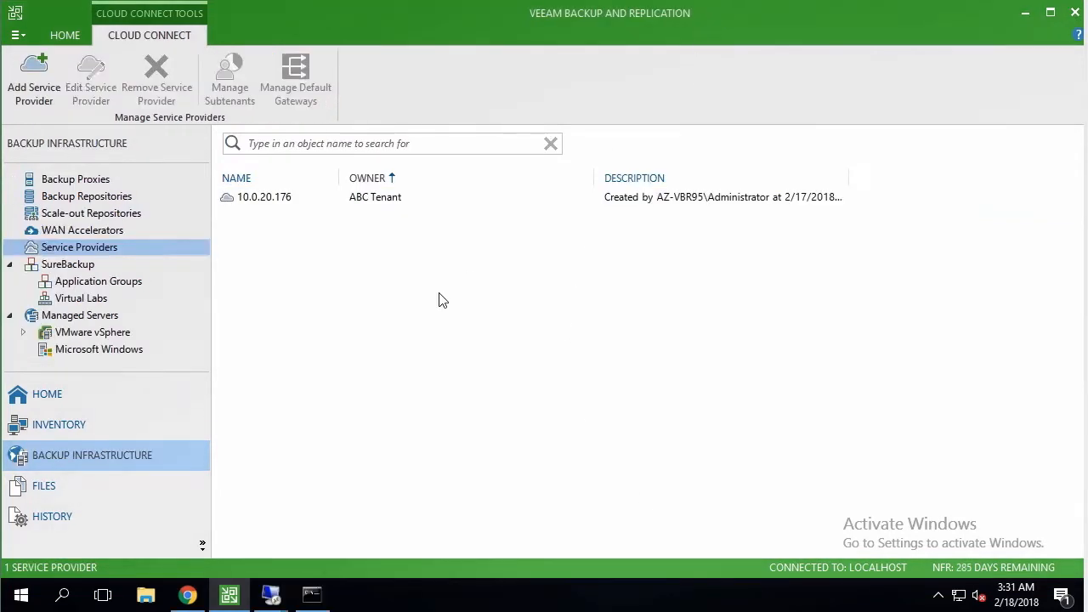
right_click(263, 196)
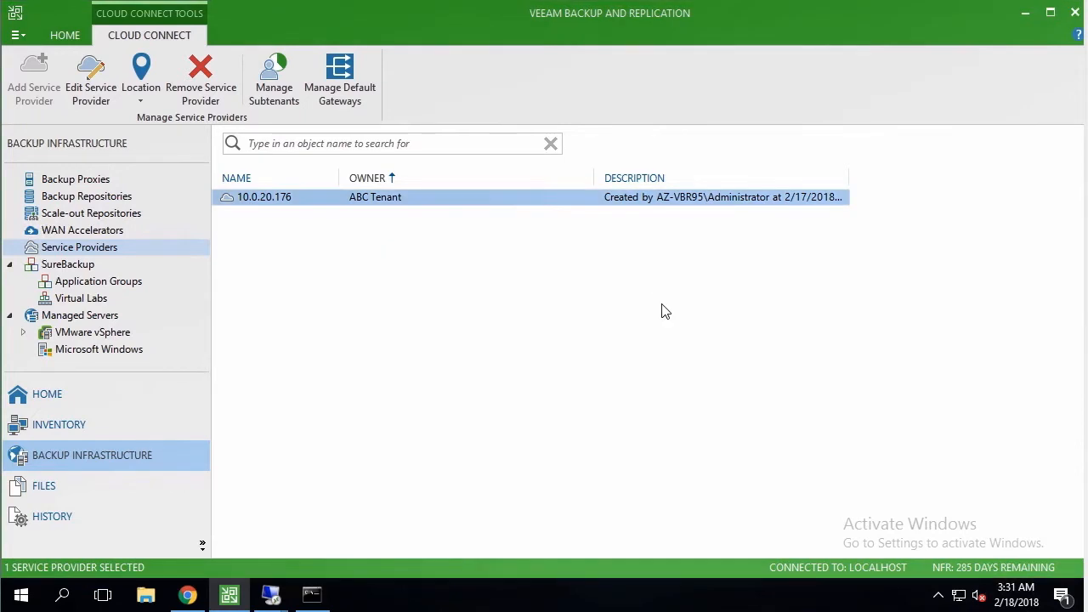
left_click(47, 394)
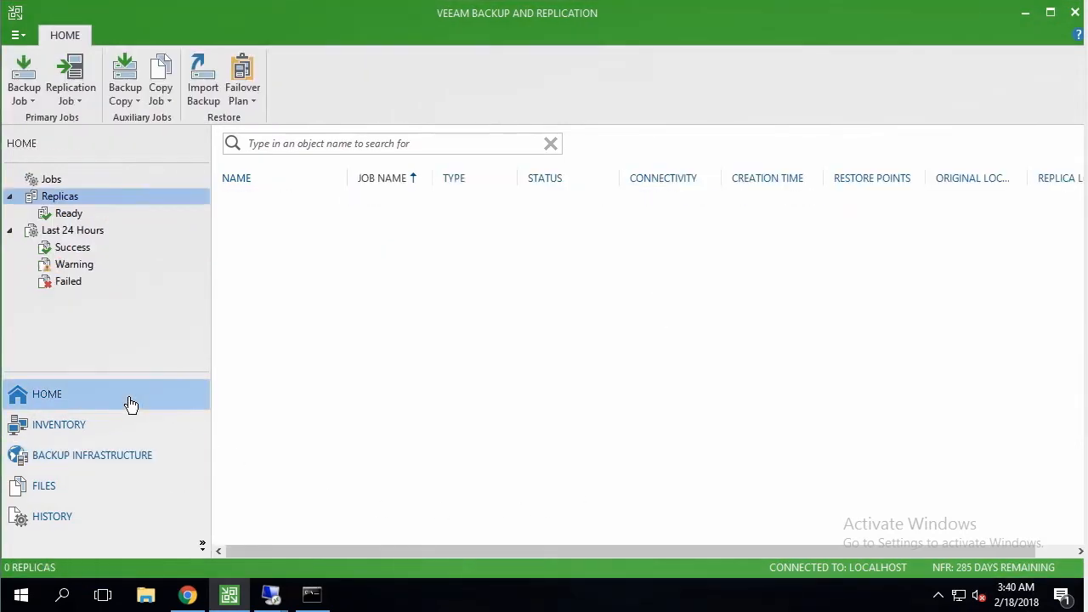
Start a VMware vSphere replication job and search for the Exchange VM to add.
left_click(70, 77)
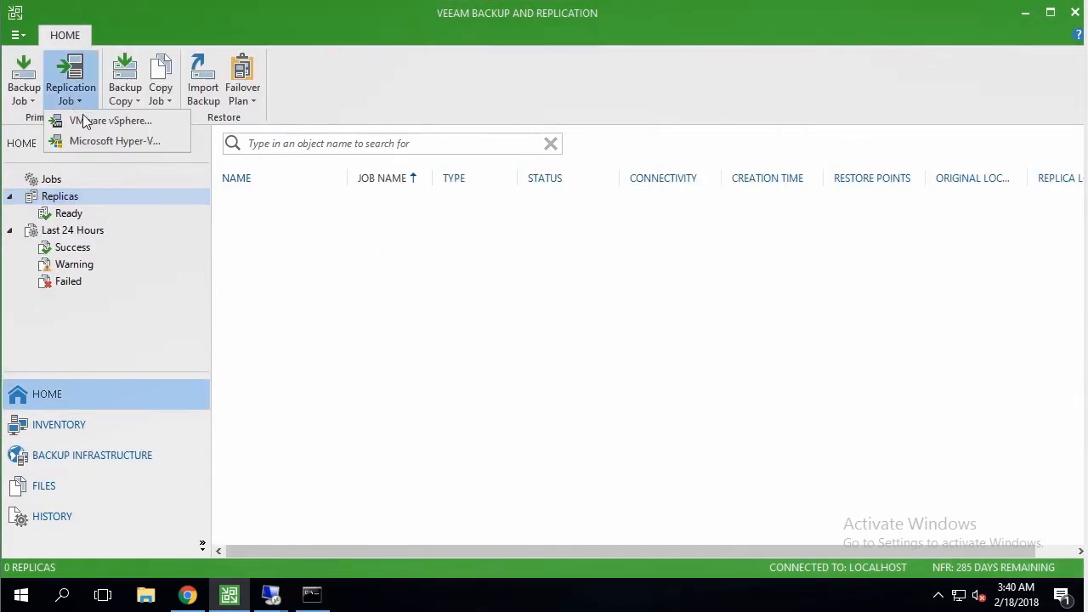
left_click(110, 120)
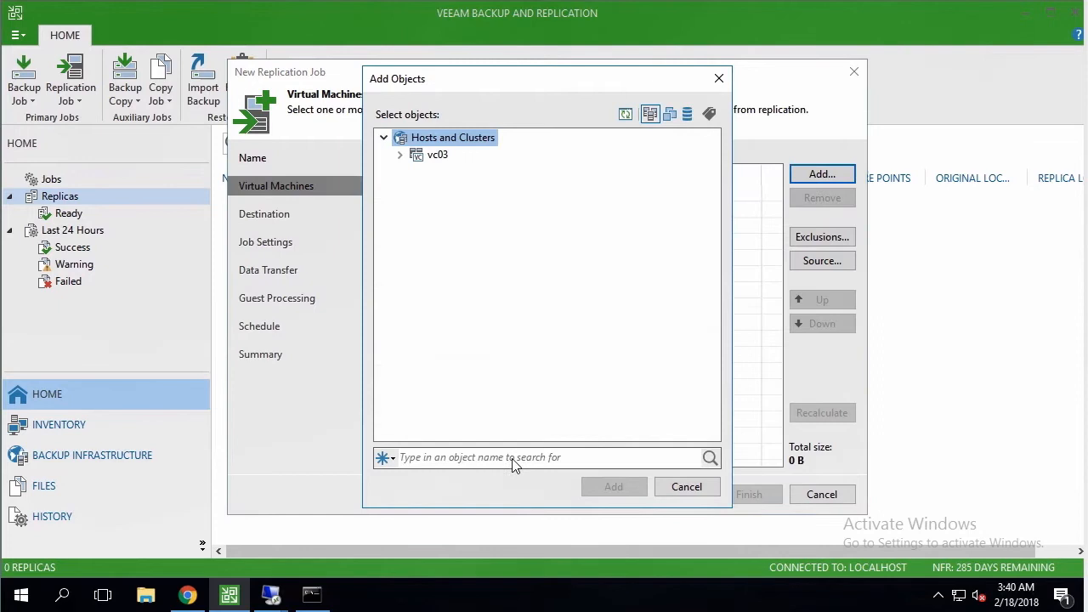
type("exchange")
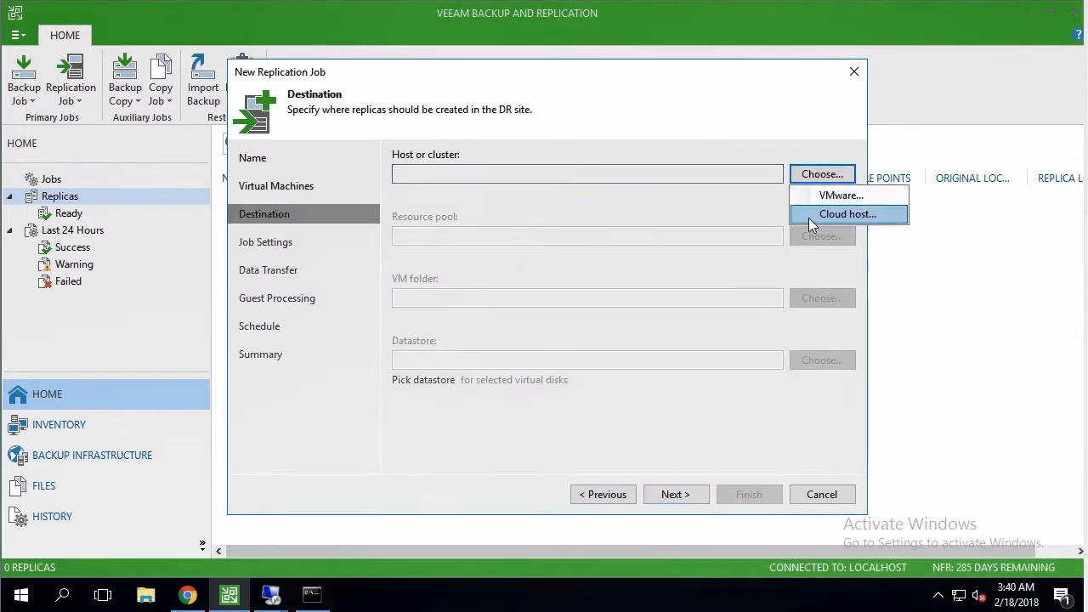
Target Hardware for ABC, save the job to run on Finish, and close the progress window.
left_click(847, 213)
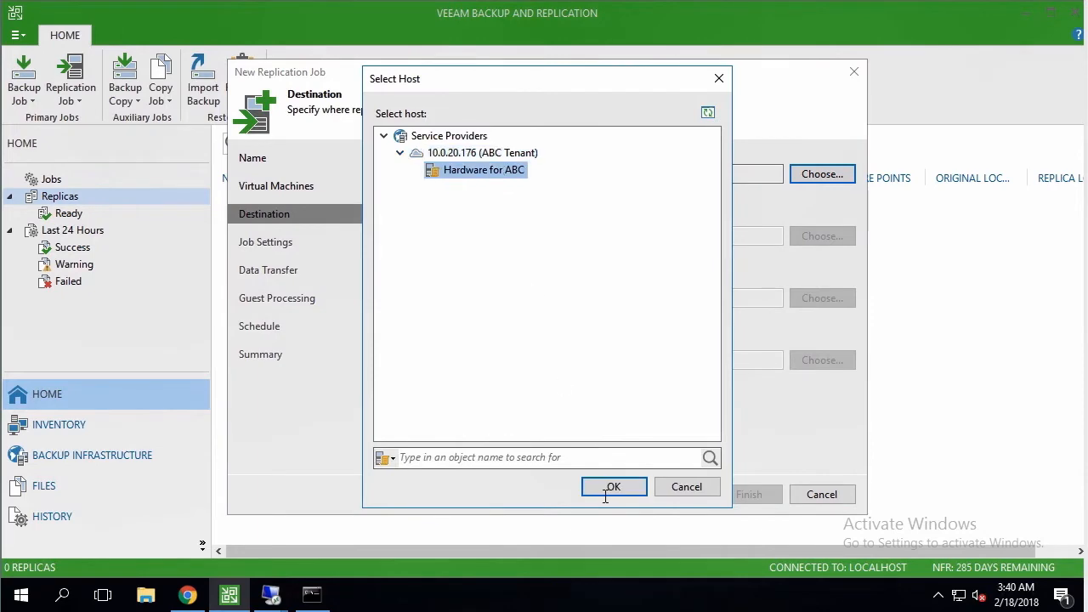
left_click(613, 487)
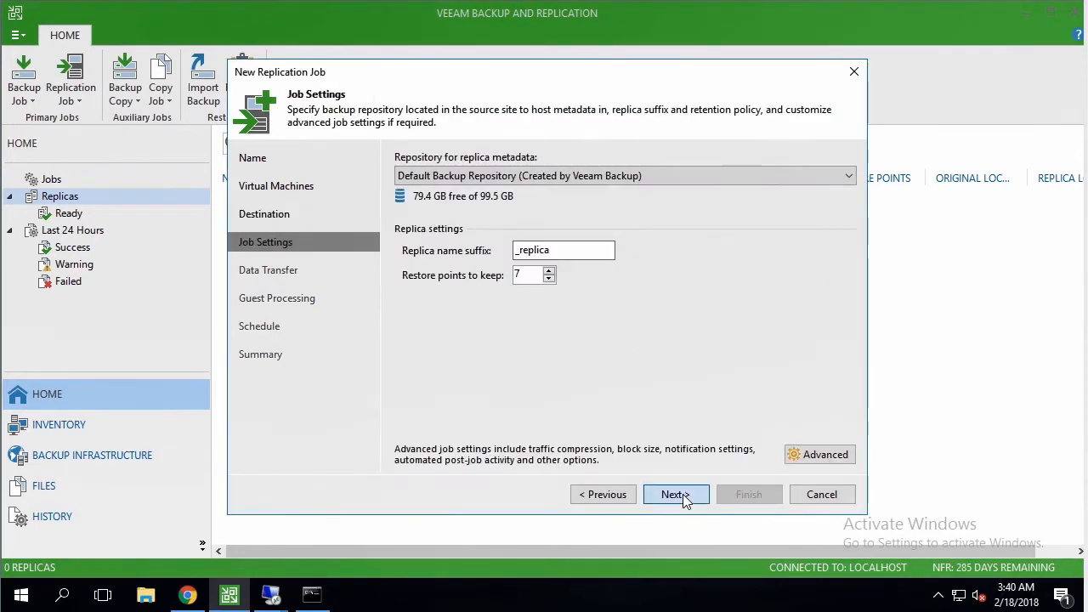
left_click(675, 494)
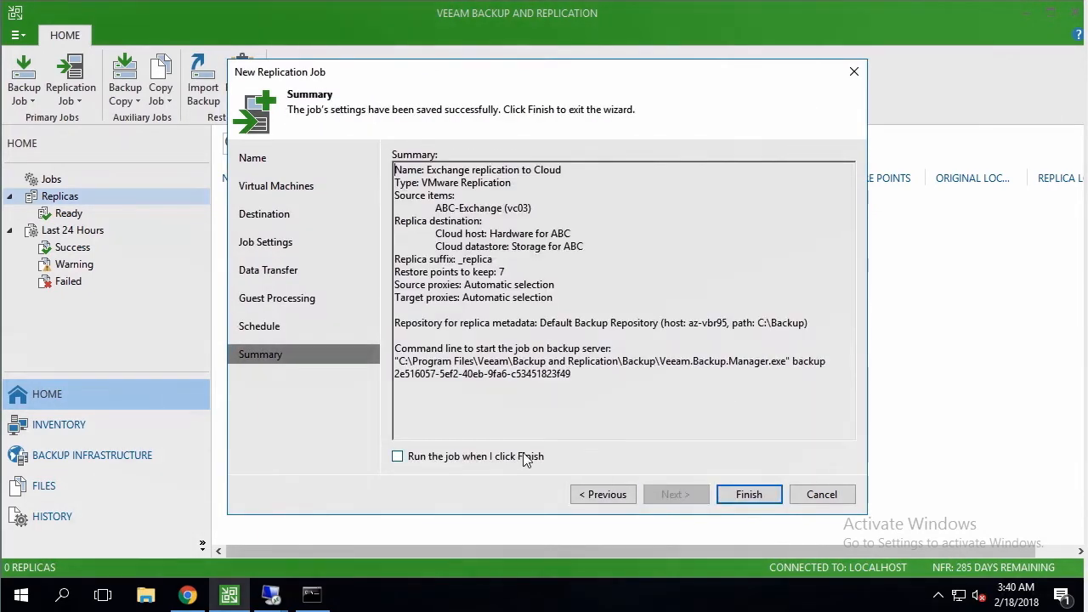
left_click(748, 494)
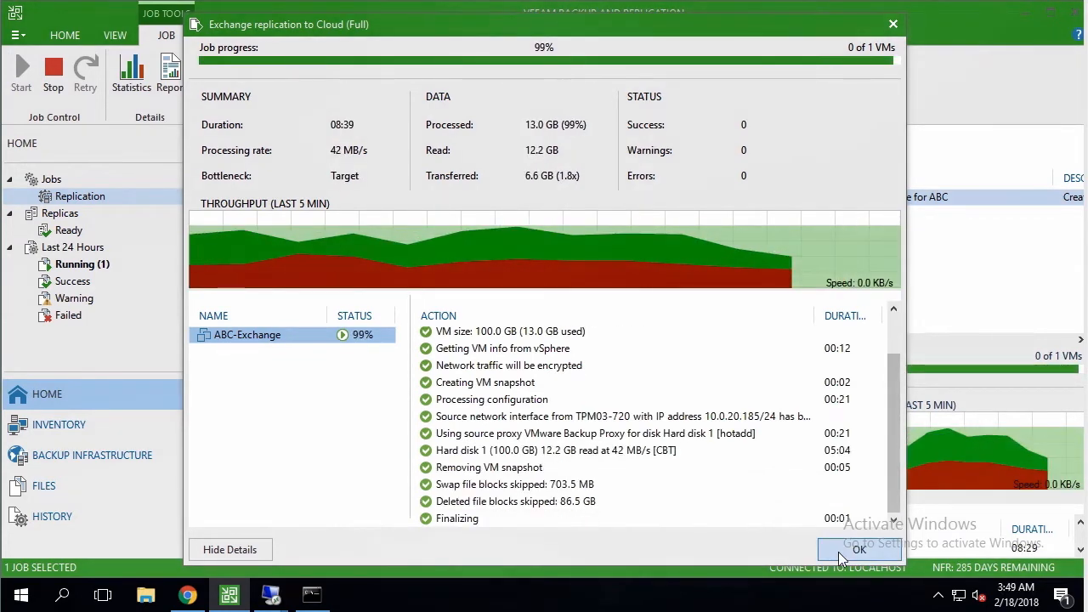
left_click(859, 549)
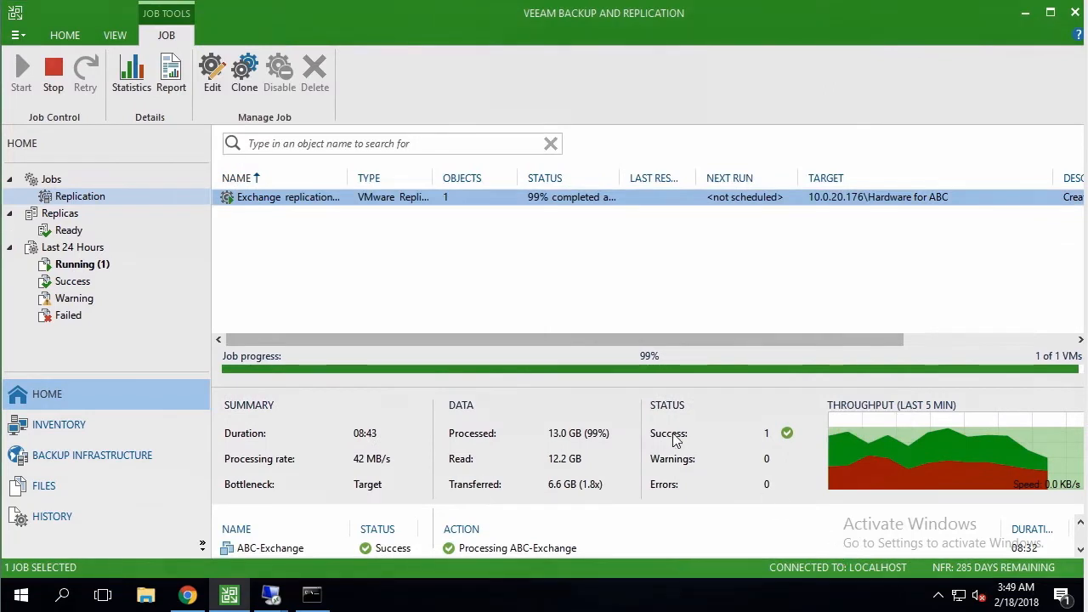
mouse_move(232, 244)
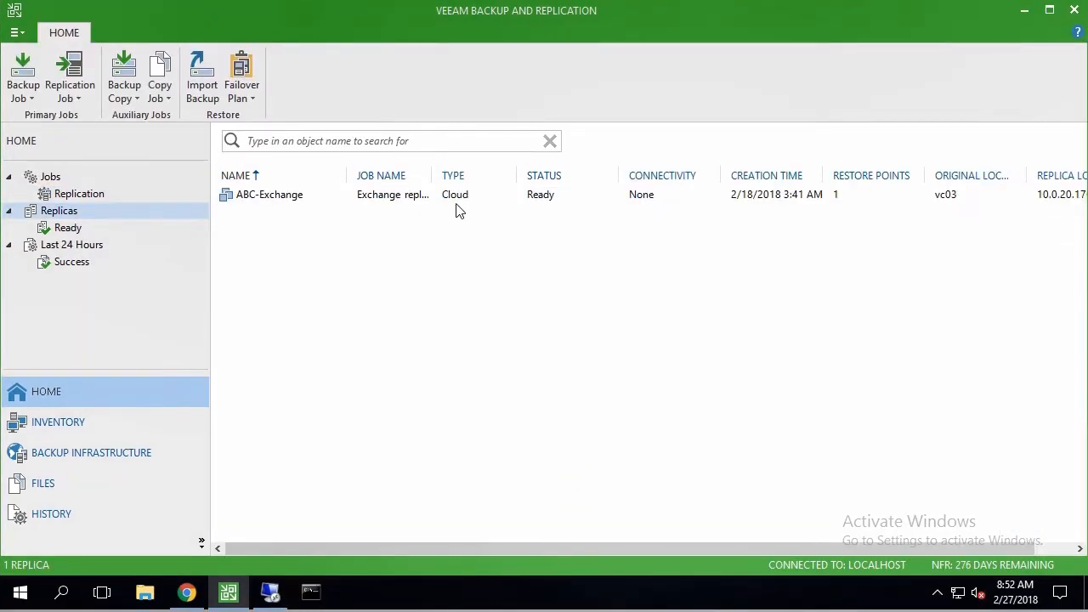
Select the Ready ABC-Exchange replica and open a Command Prompt.
left_click(269, 194)
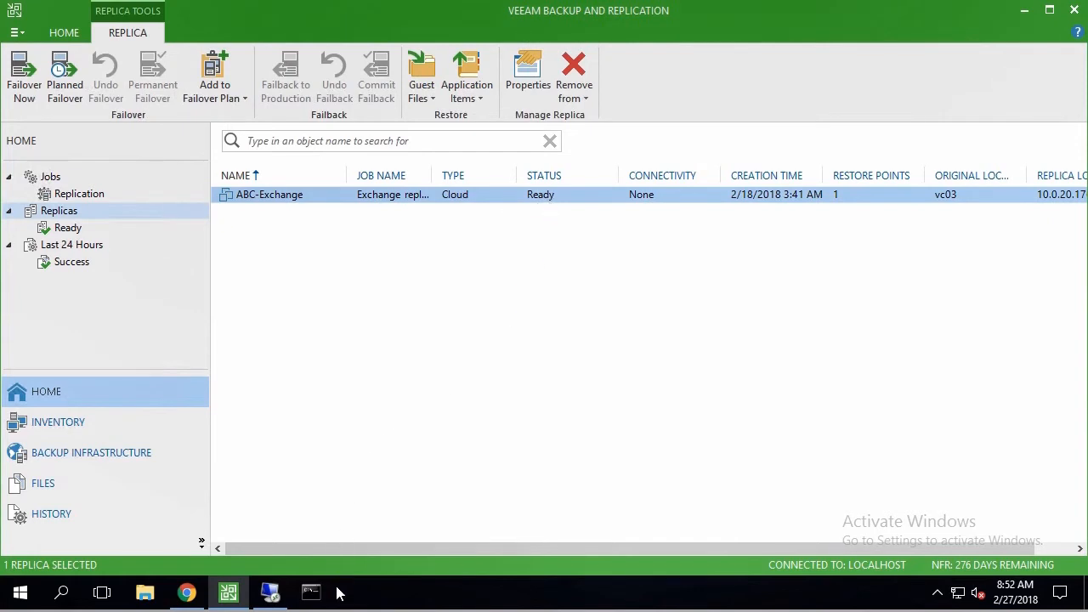
left_click(311, 592)
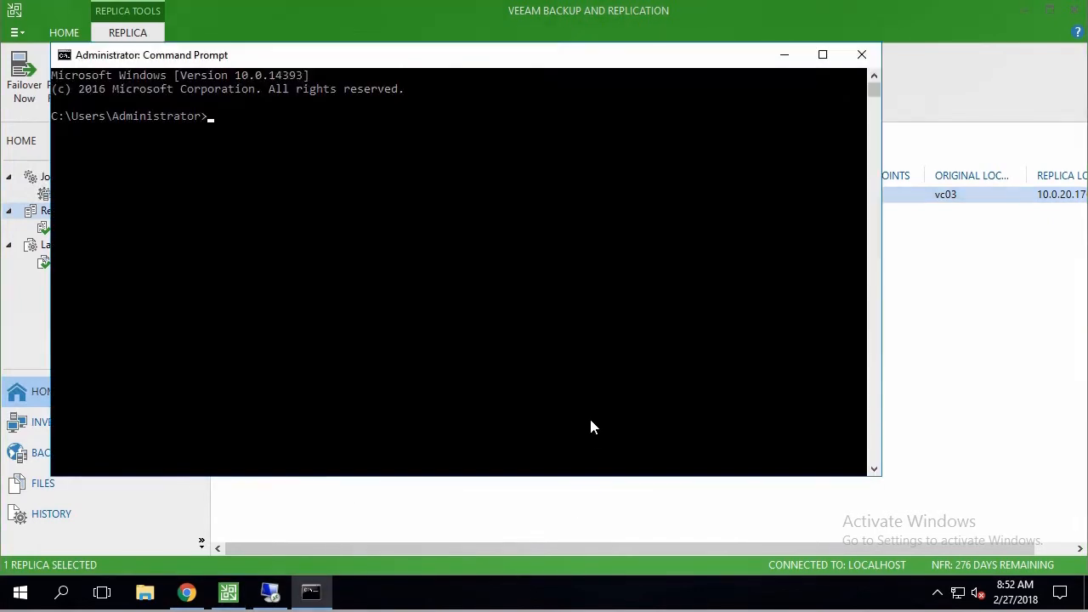
Start a continuous ping to abc-exchange with 'ping abc-exchange -t'.
type("ping")
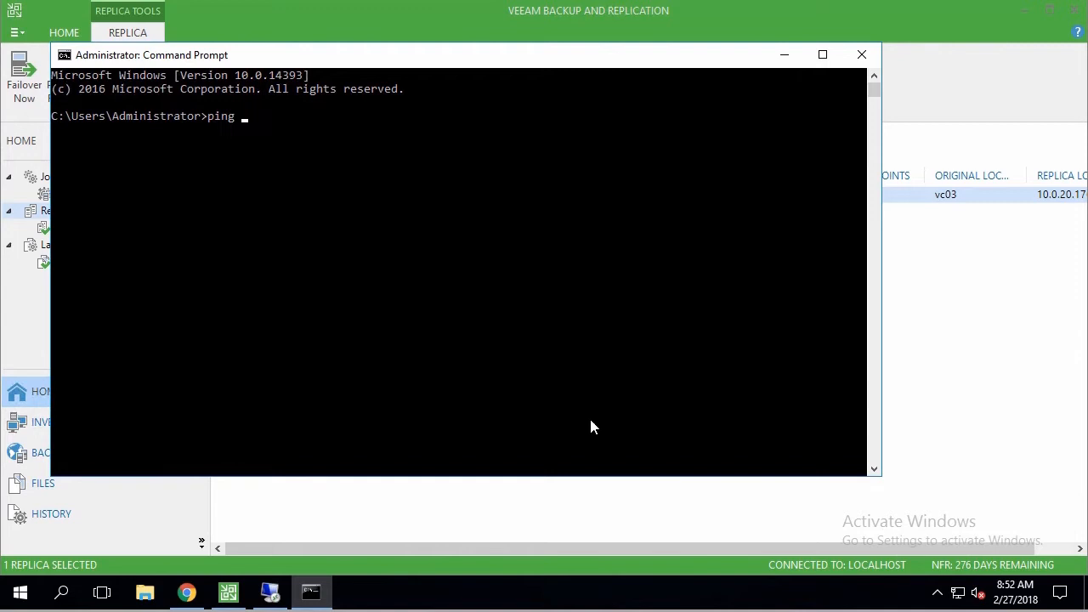
type("abc-exc")
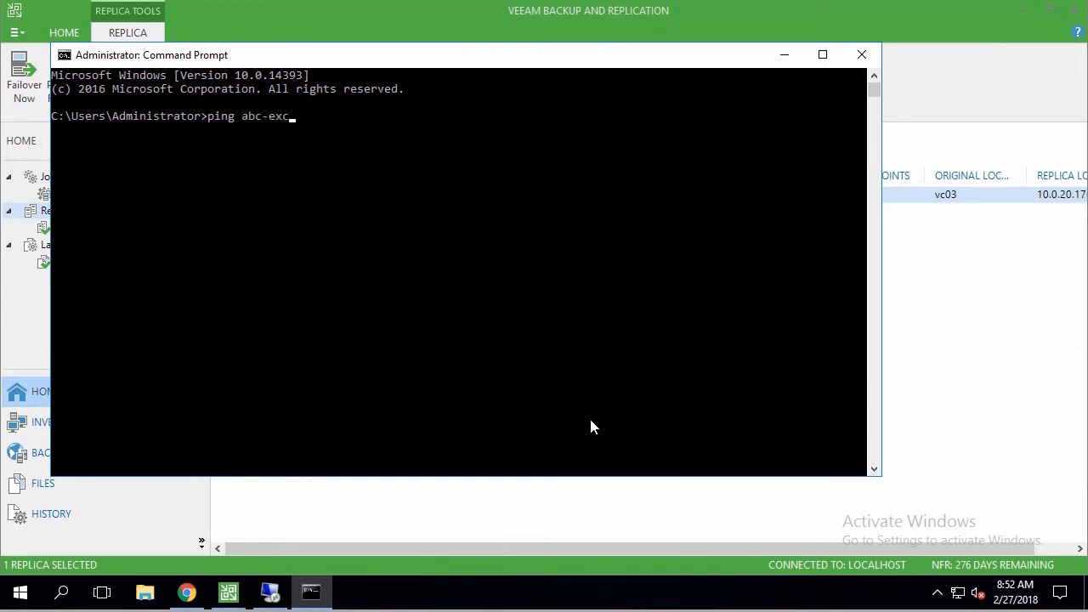
type("hange")
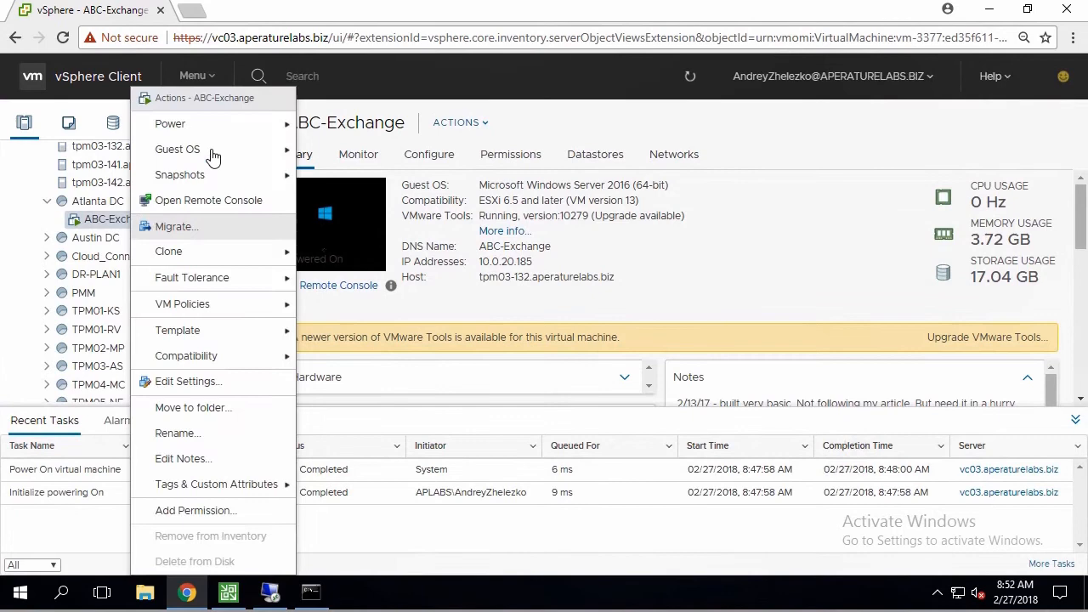
Power off the ABC-Exchange VM in vSphere Client and return to the Veeam console.
left_click(726, 369)
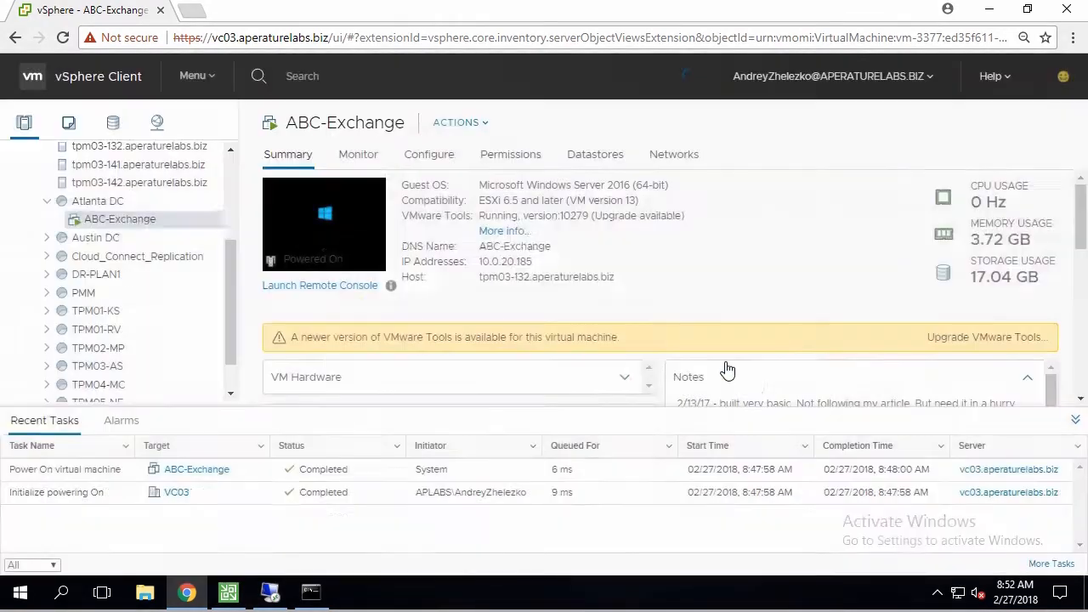
left_click(309, 593)
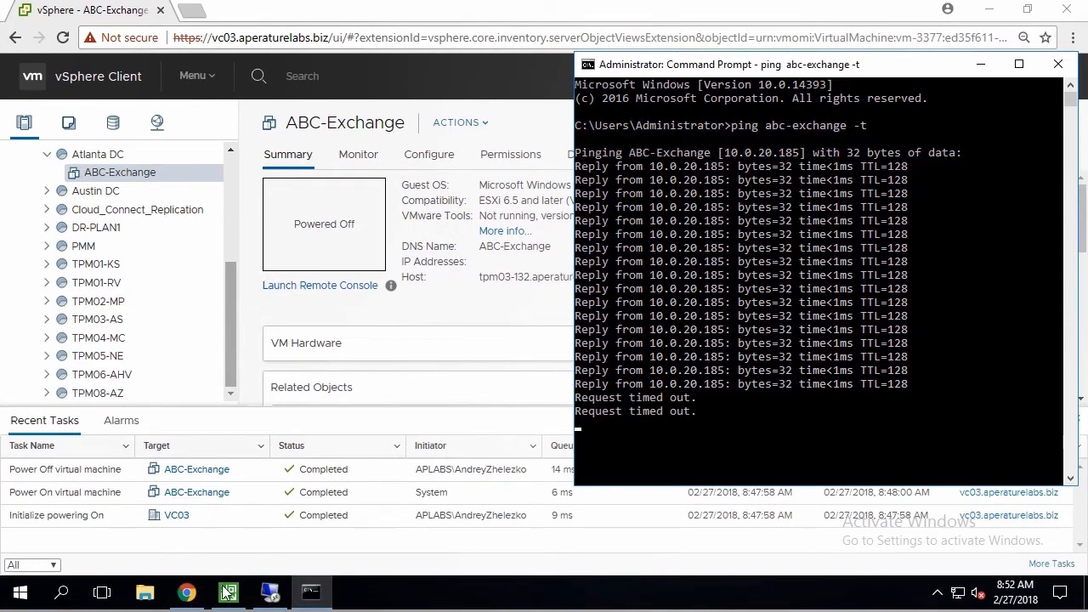
left_click(228, 592)
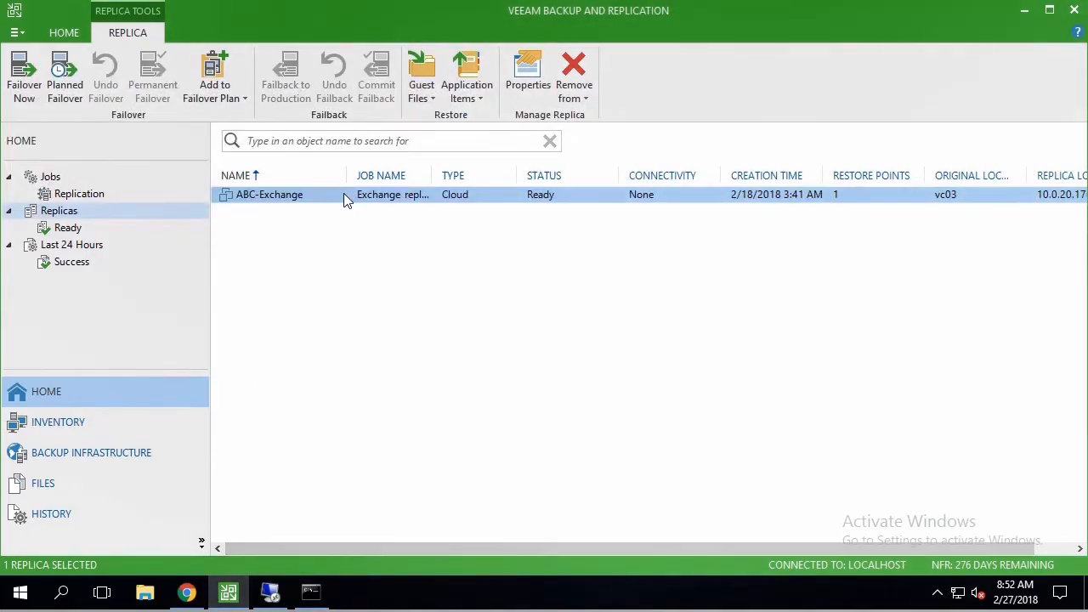
Fail over ABC-Exchange now to its 2/18/2018 restore point, with no failover reason.
right_click(269, 193)
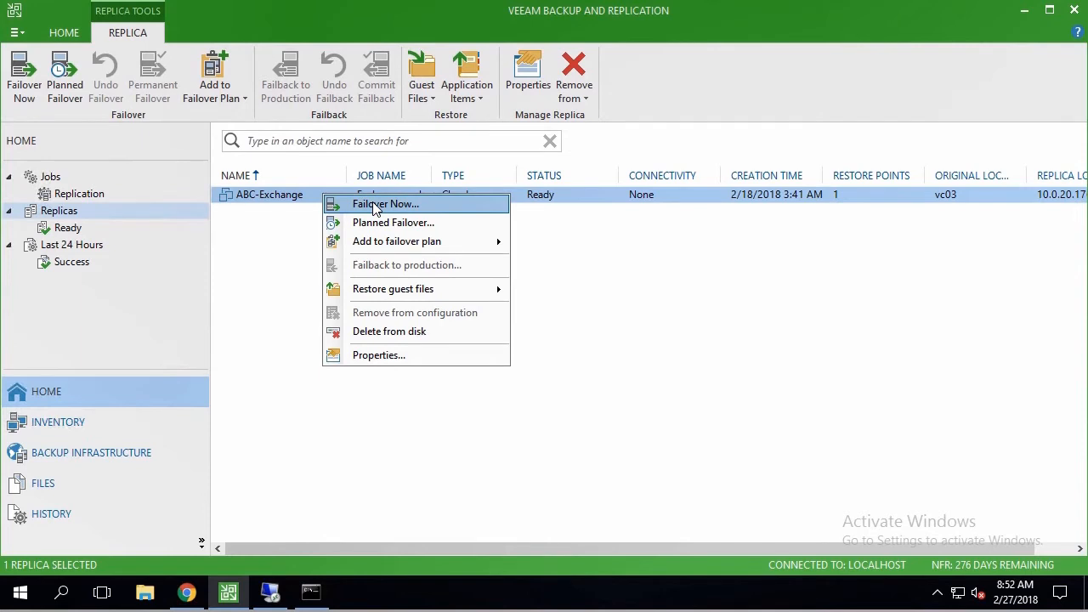
left_click(385, 203)
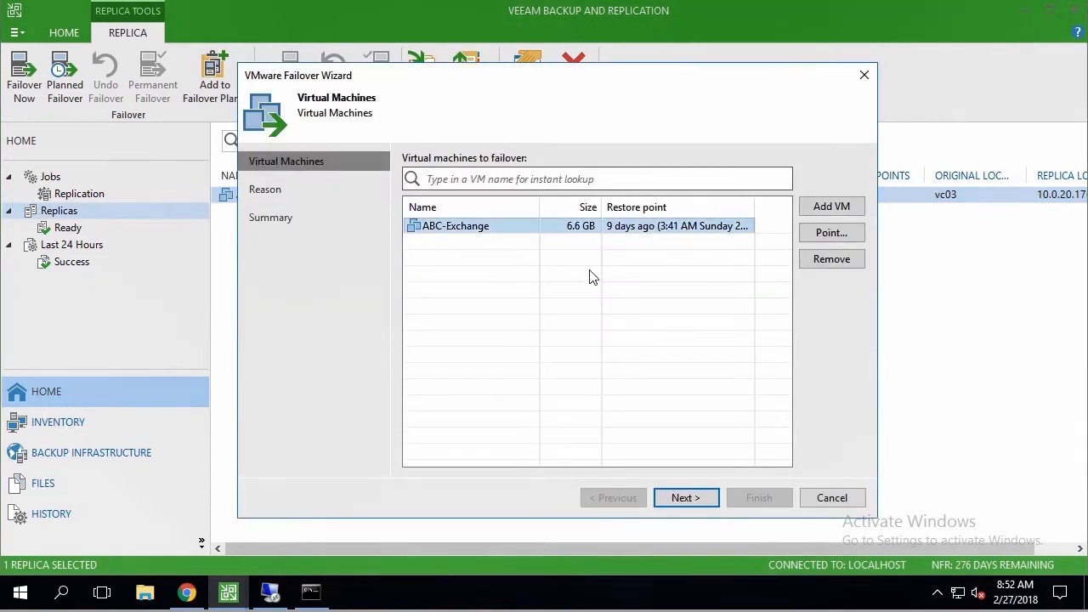
left_click(686, 497)
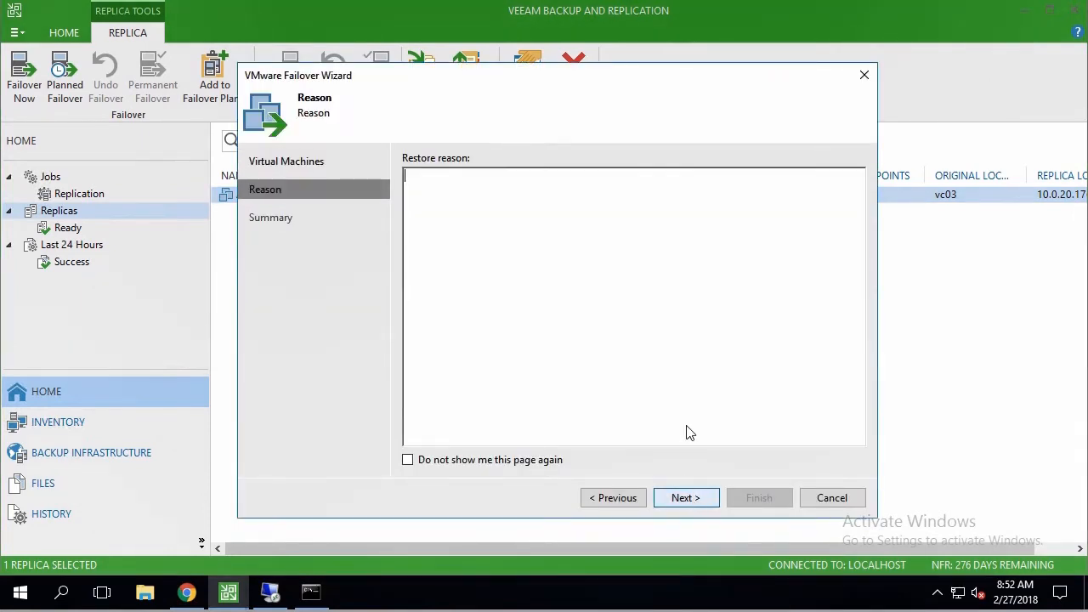
left_click(685, 497)
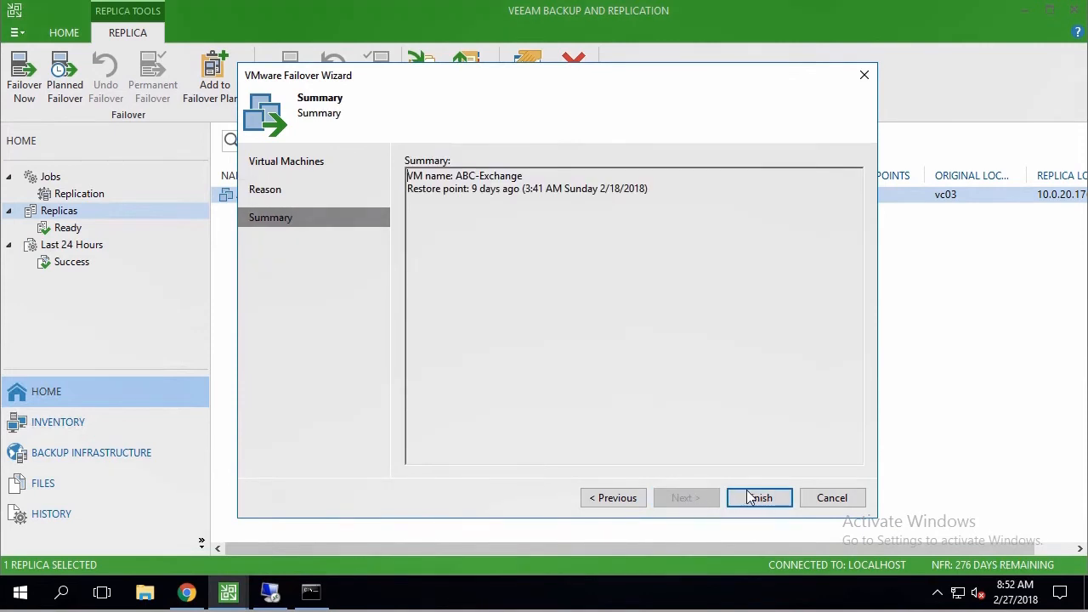
left_click(758, 497)
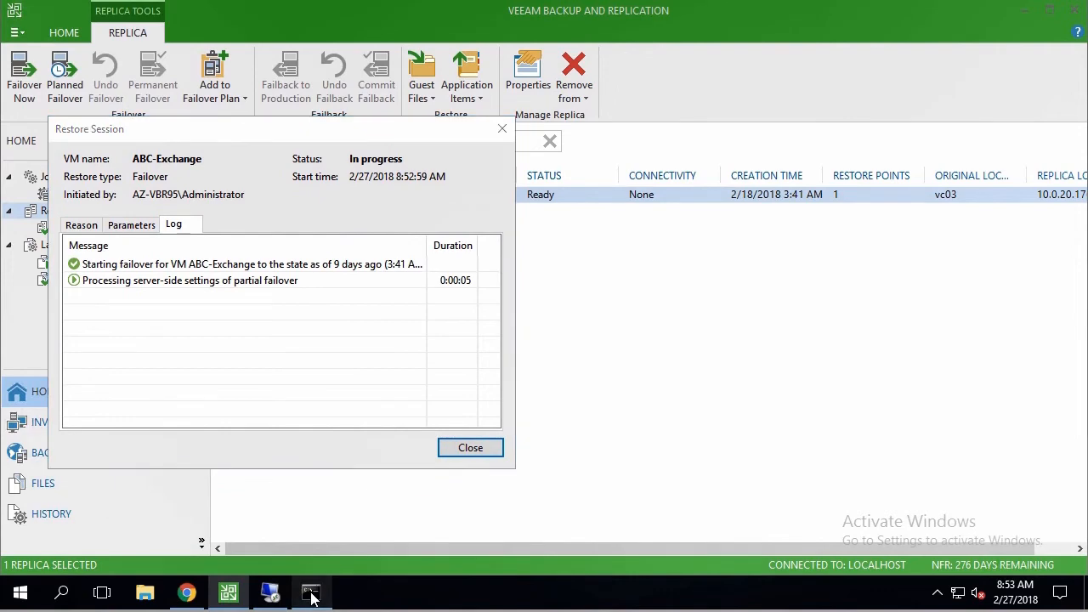
After the failover succeeds, check the ping window and list recent remote desktop connections.
left_click(310, 593)
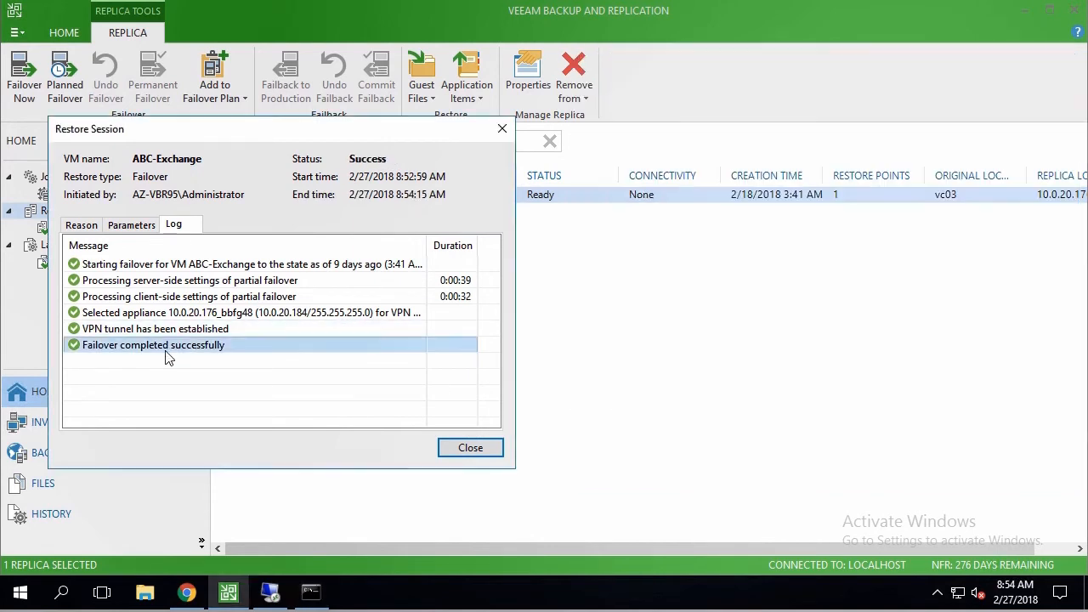
left_click(270, 592)
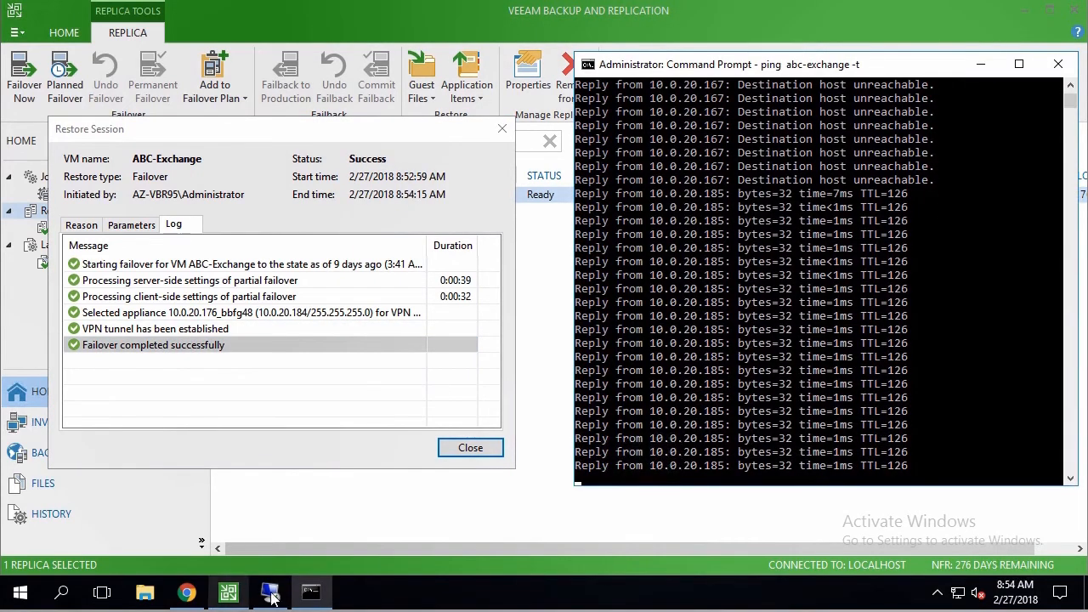
right_click(271, 593)
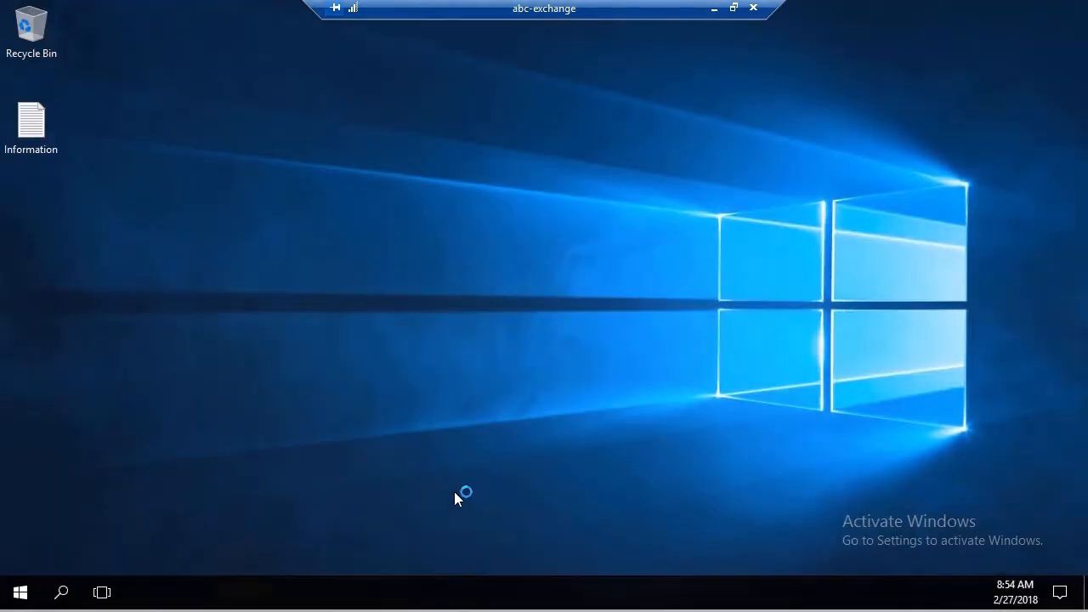
Read the Information note on abc-exchange's desktop, then close the remote session.
double_click(31, 121)
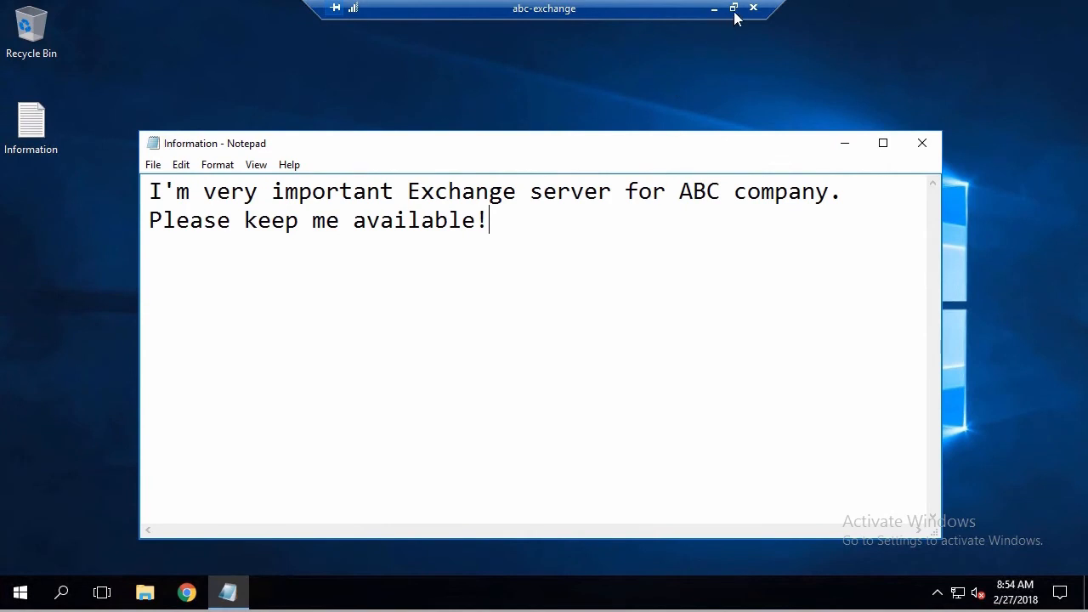
mouse_move(755, 14)
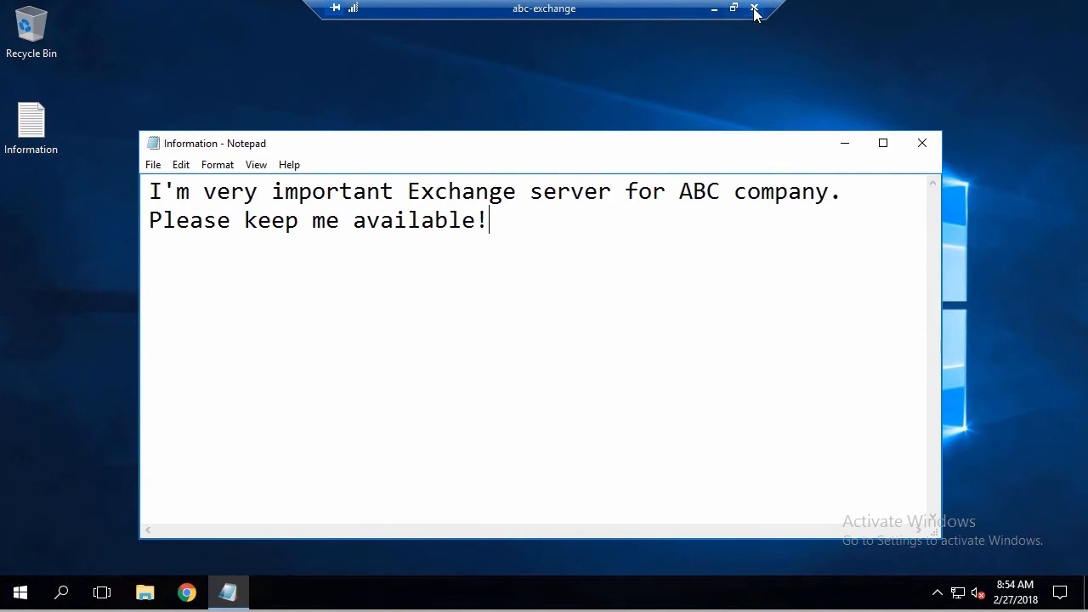
left_click(753, 9)
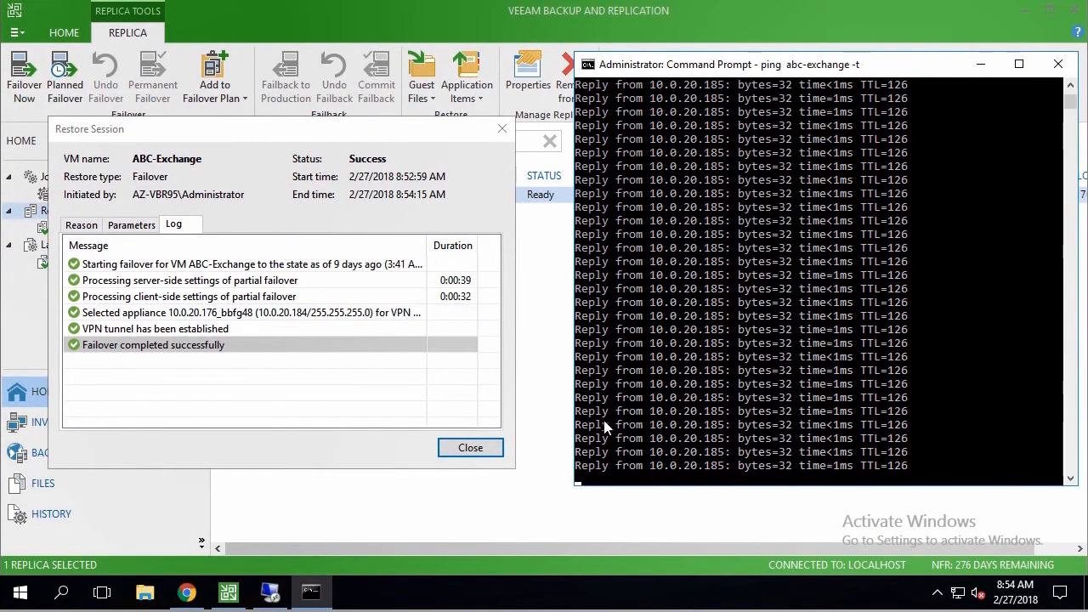
Close the restore session and open the ABC-Exchange replica's actions menu, showing Undo Failover.
left_click(470, 447)
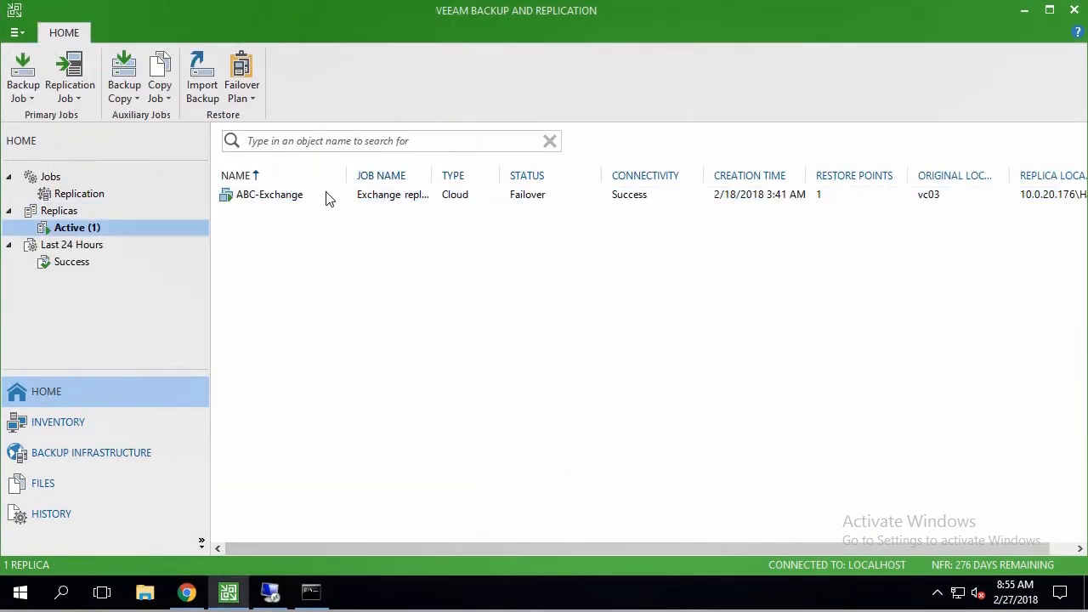
left_click(269, 194)
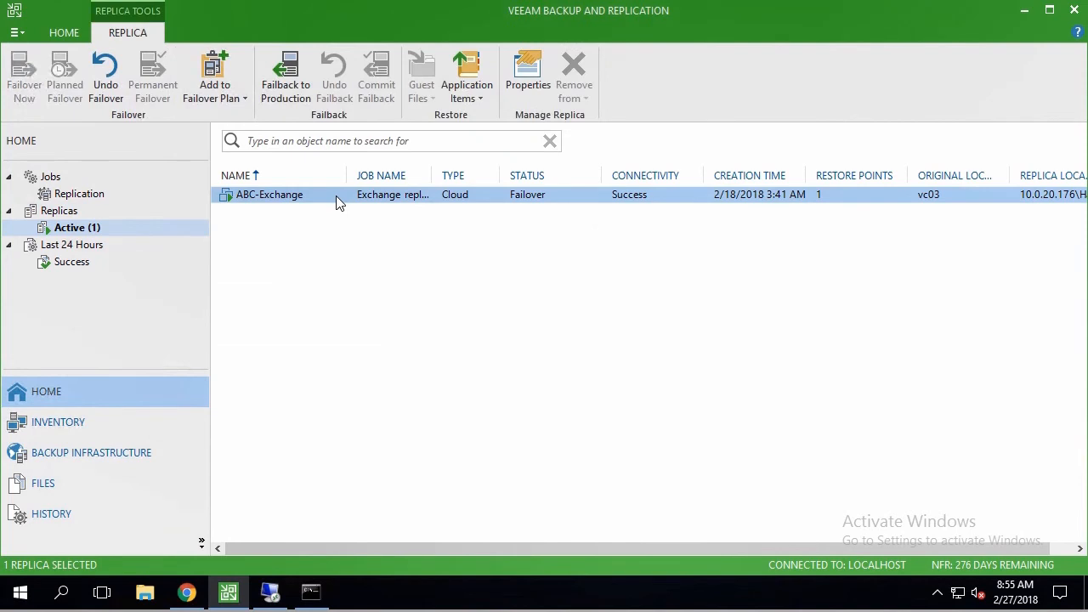
right_click(268, 195)
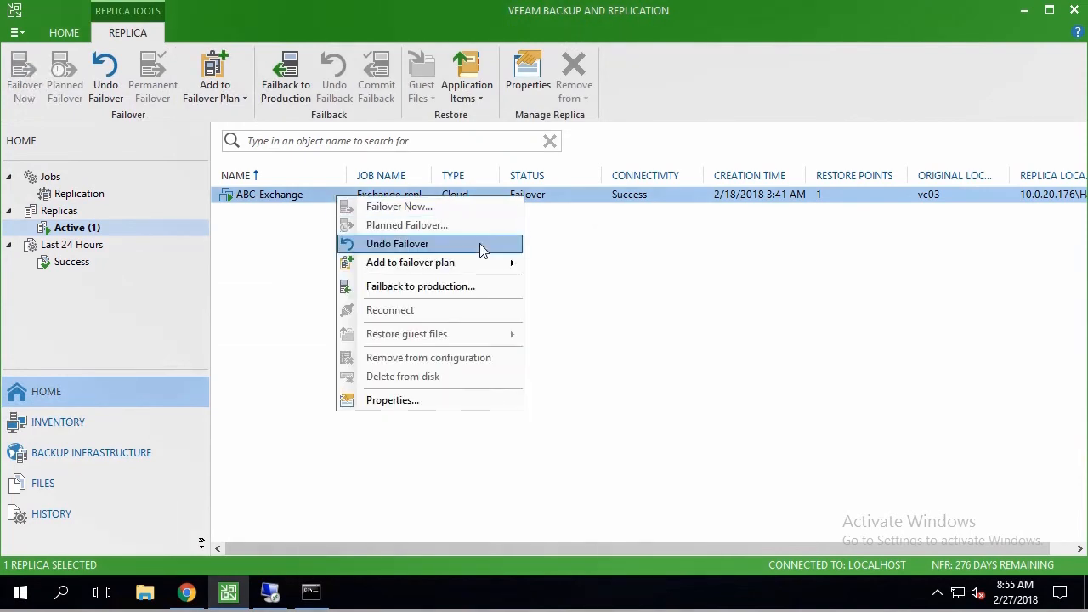
mouse_move(466, 286)
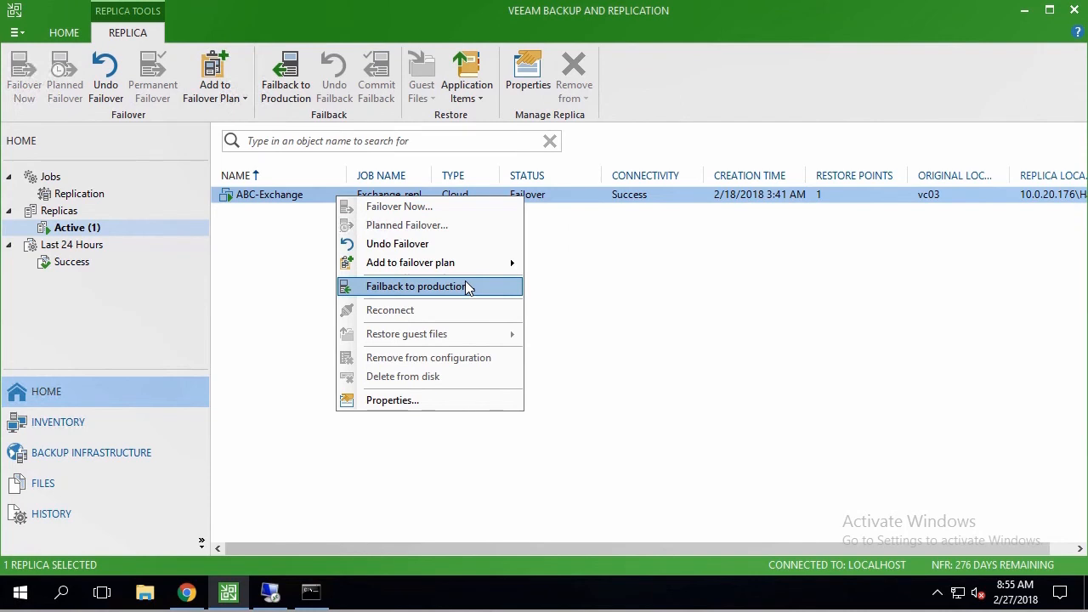
mouse_move(429, 309)
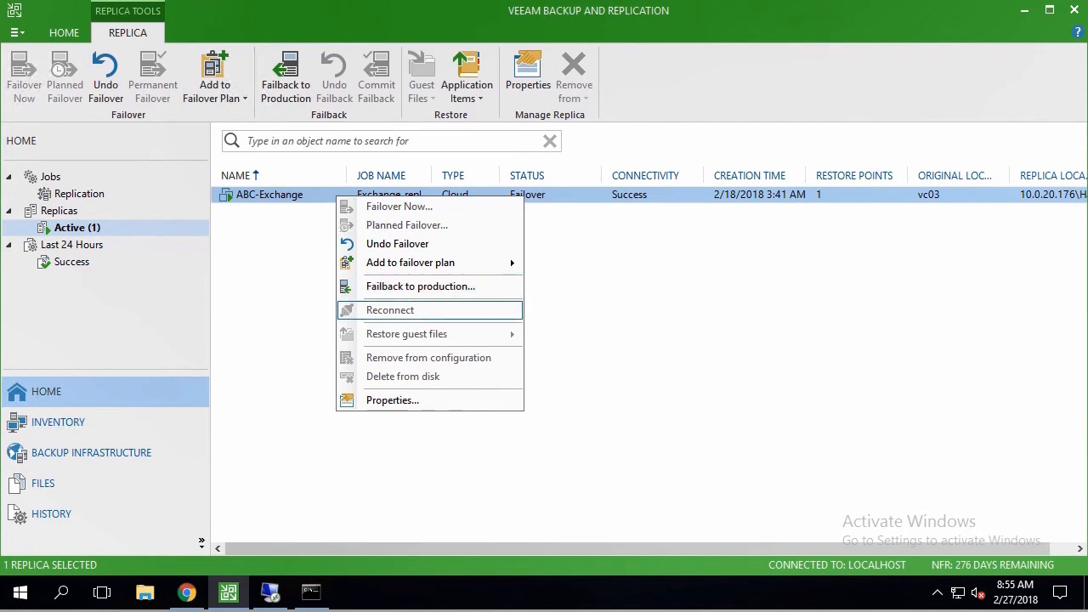